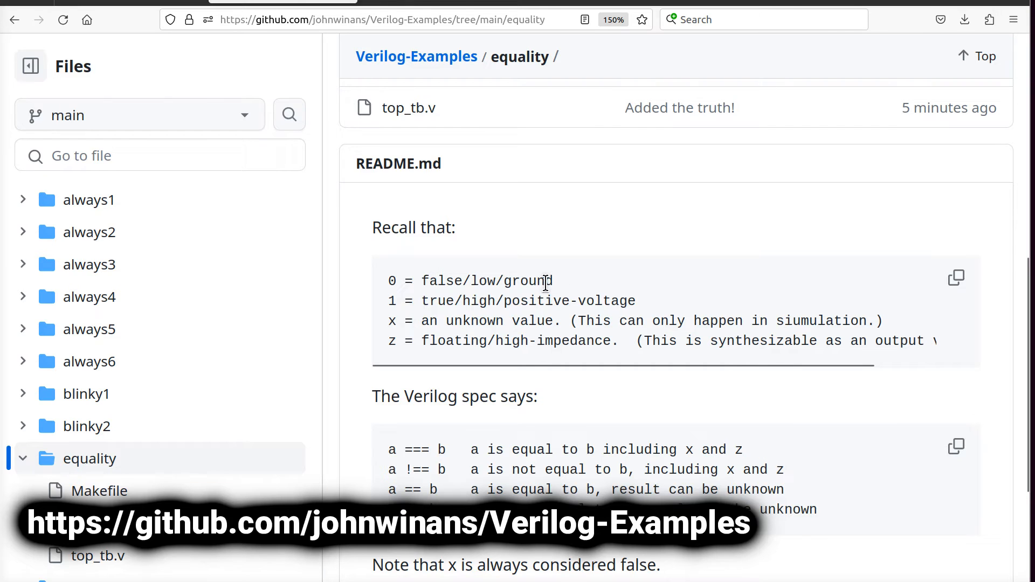
Step: Review top_tb.v in Vim, highlighting the x/z phrase and the b operand of the a === b line
{"action": "scroll", "scroll_direction": "down", "scroll_amount": 3}
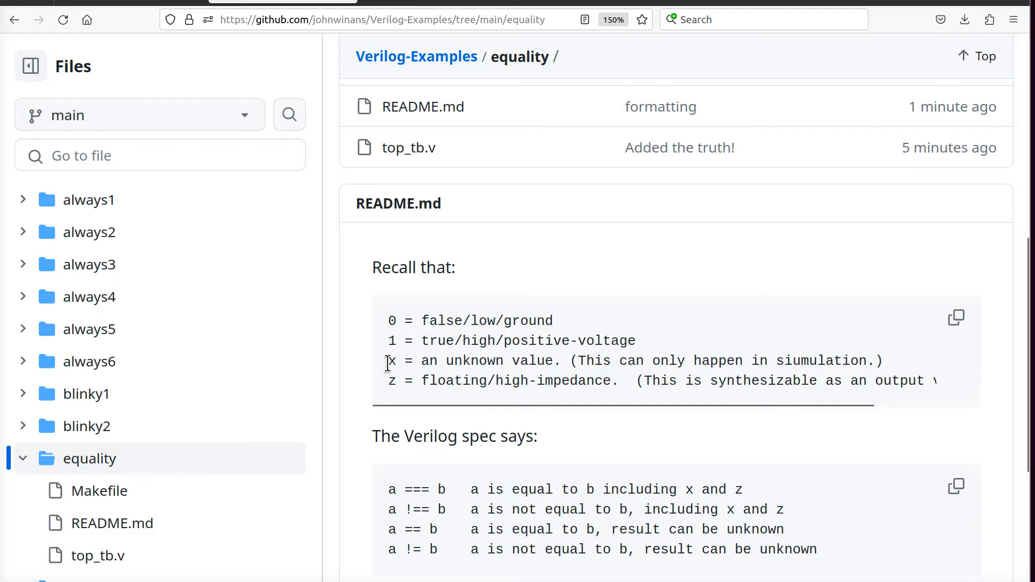
{"action": "left_click_drag", "start_coordinate": [388, 360], "coordinate": [569, 360]}
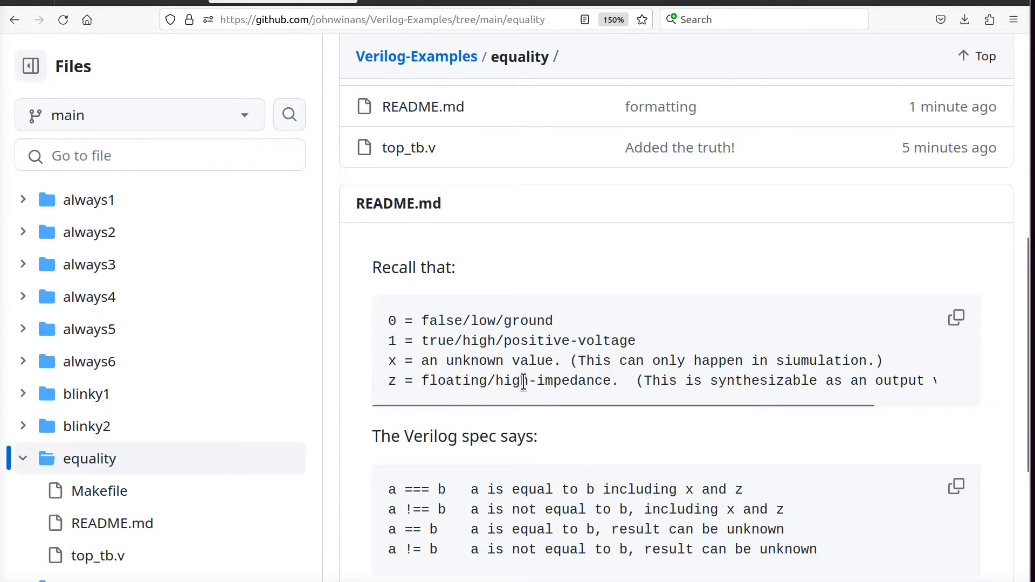
{"action": "mouse_move", "coordinate": [414, 321]}
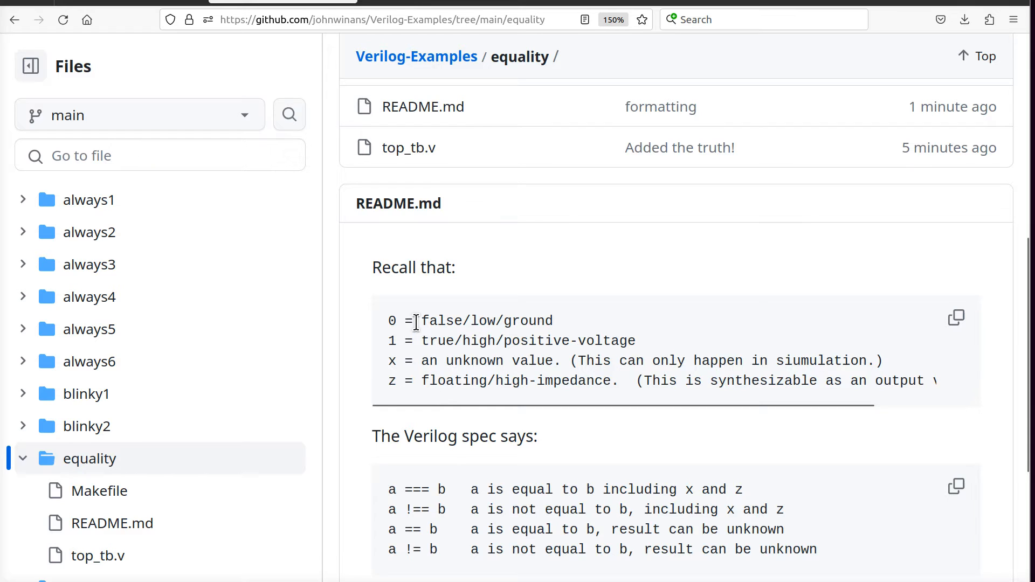
{"action": "mouse_move", "coordinate": [526, 360]}
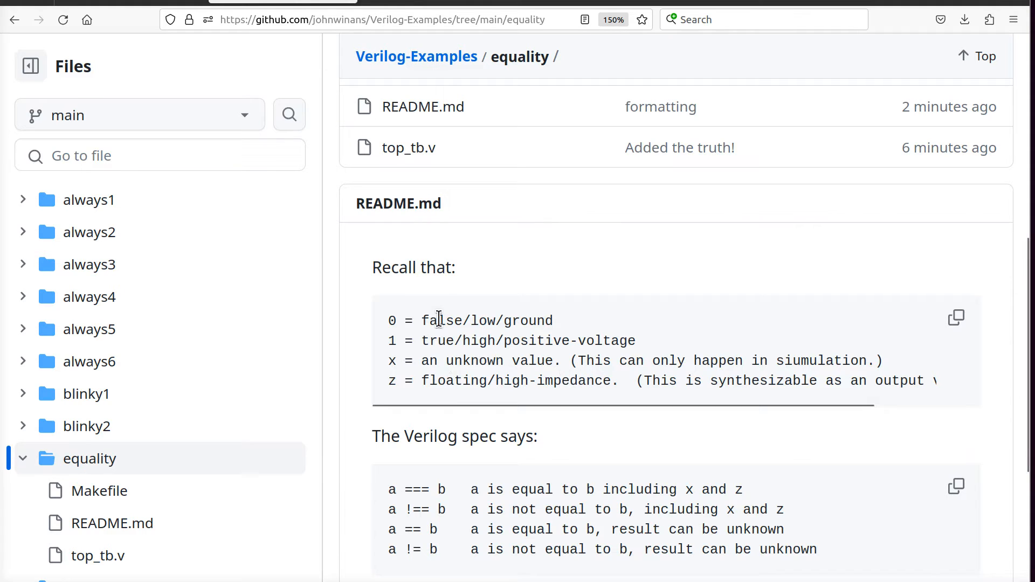
{"action": "mouse_move", "coordinate": [425, 360]}
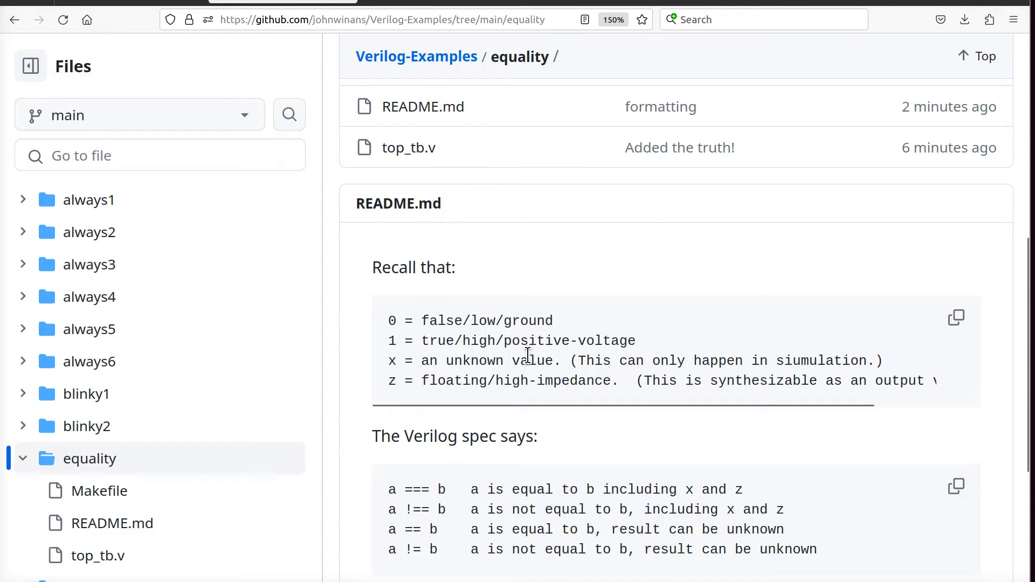
{"action": "mouse_move", "coordinate": [474, 353]}
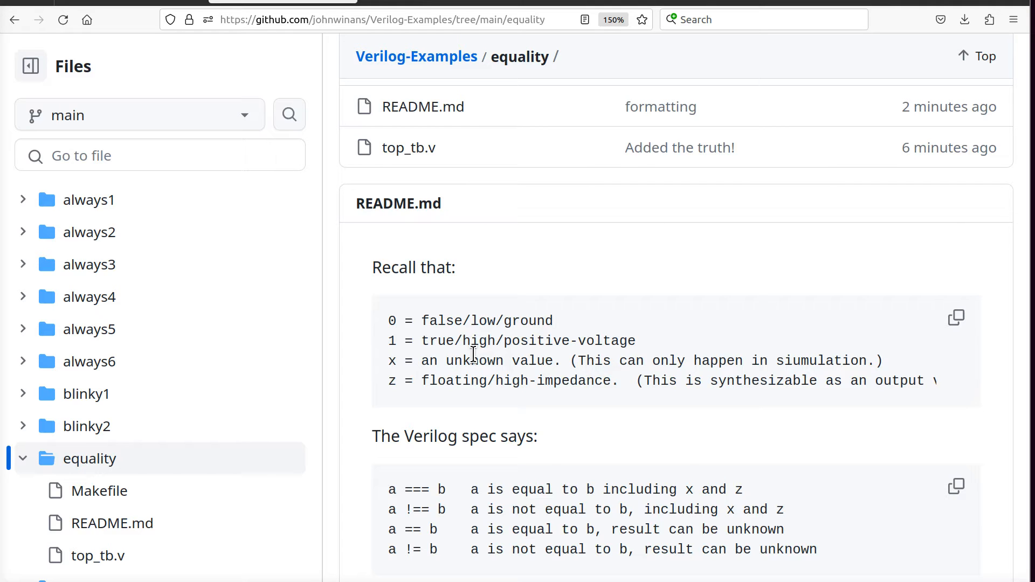
{"action": "scroll", "scroll_direction": "down", "scroll_amount": 3}
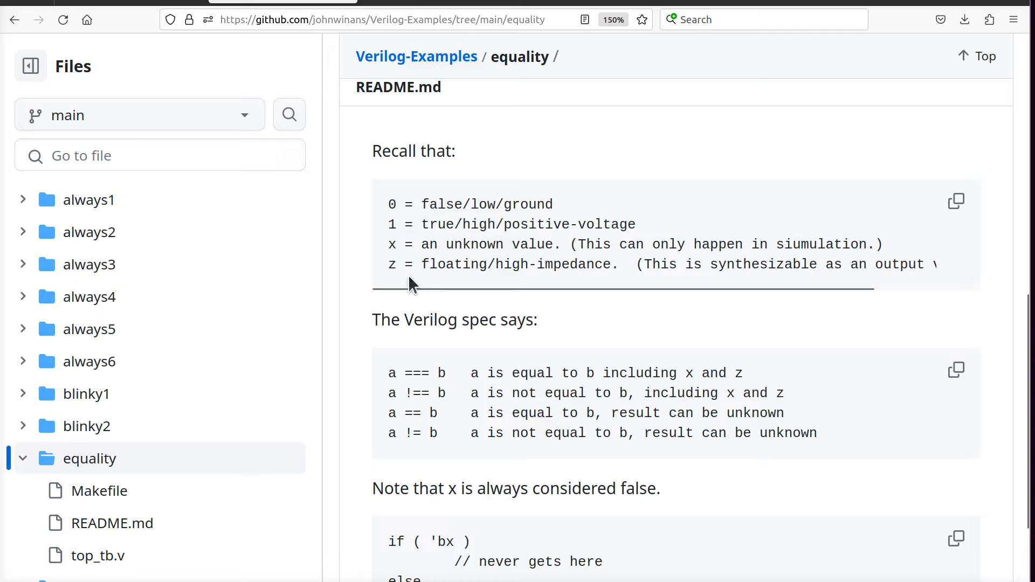
{"action": "mouse_move", "coordinate": [571, 349]}
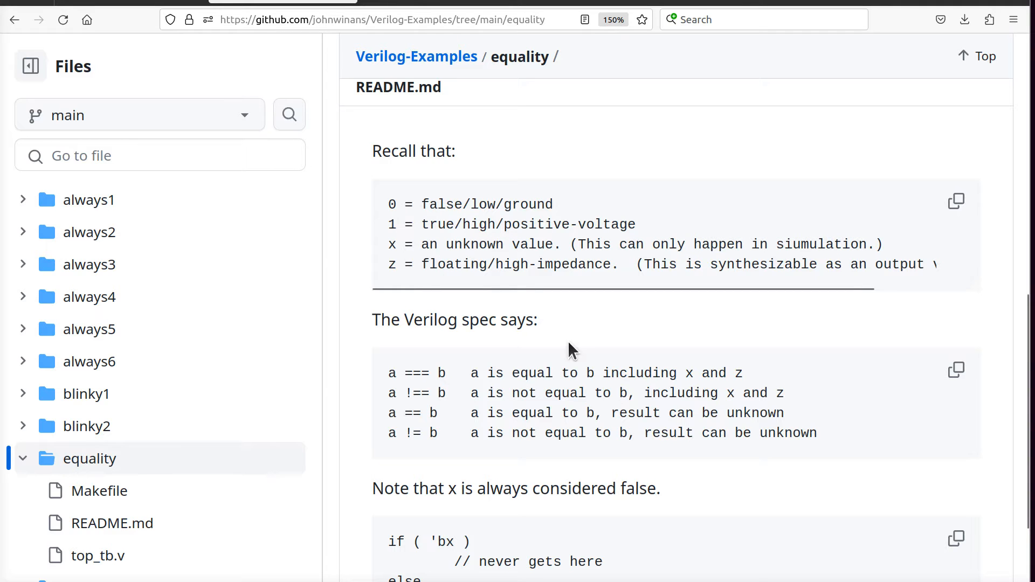
{"action": "scroll", "scroll_direction": "down", "scroll_amount": 3}
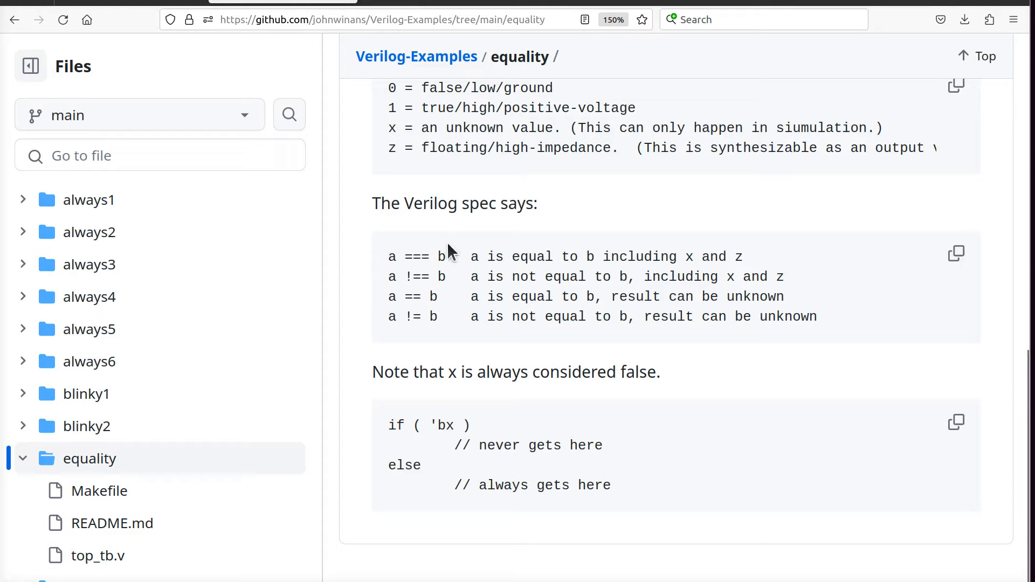
{"action": "double_click", "coordinate": [416, 257]}
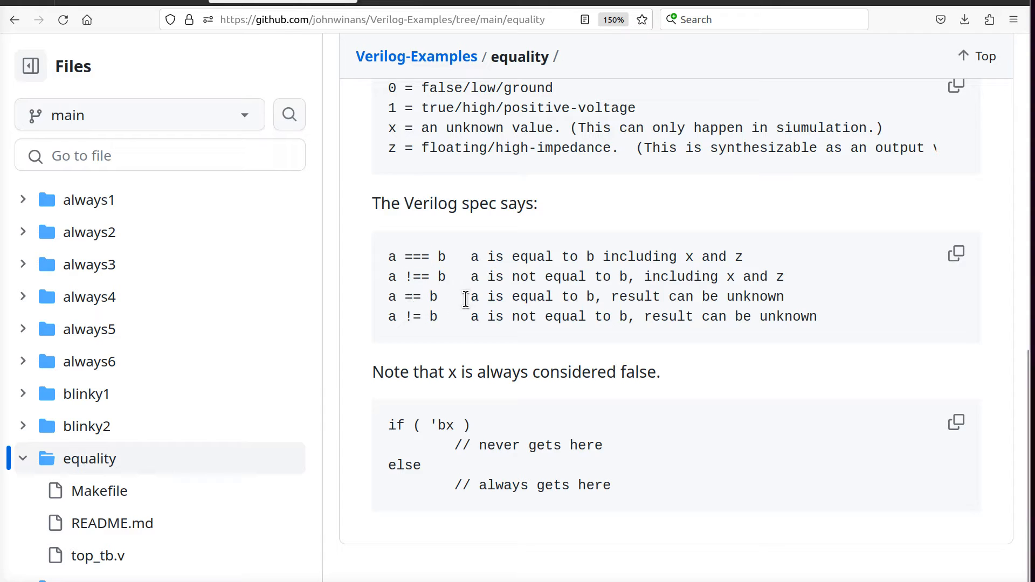
{"action": "mouse_move", "coordinate": [416, 261]}
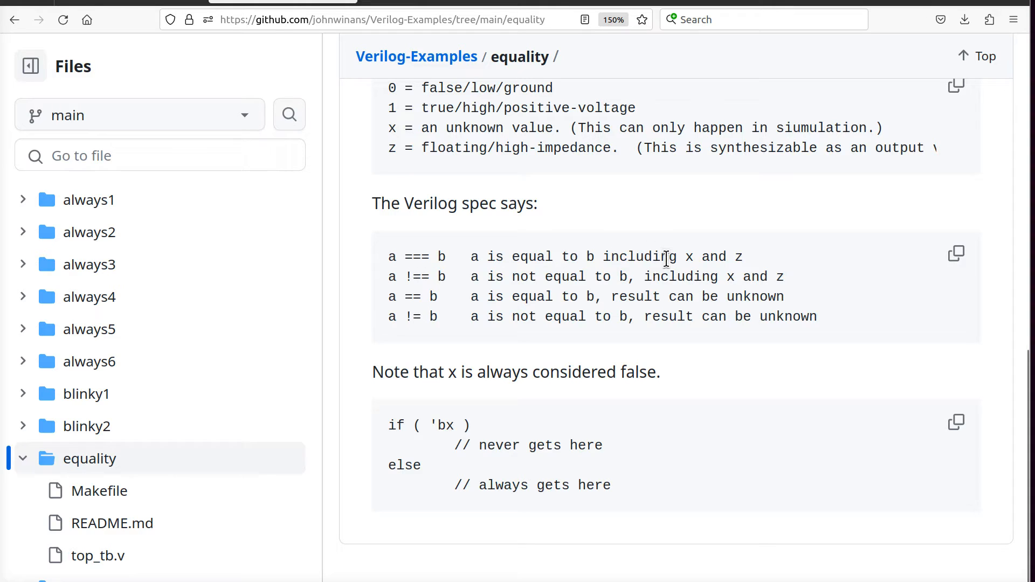
{"action": "left_click_drag", "start_coordinate": [602, 256], "coordinate": [741, 257]}
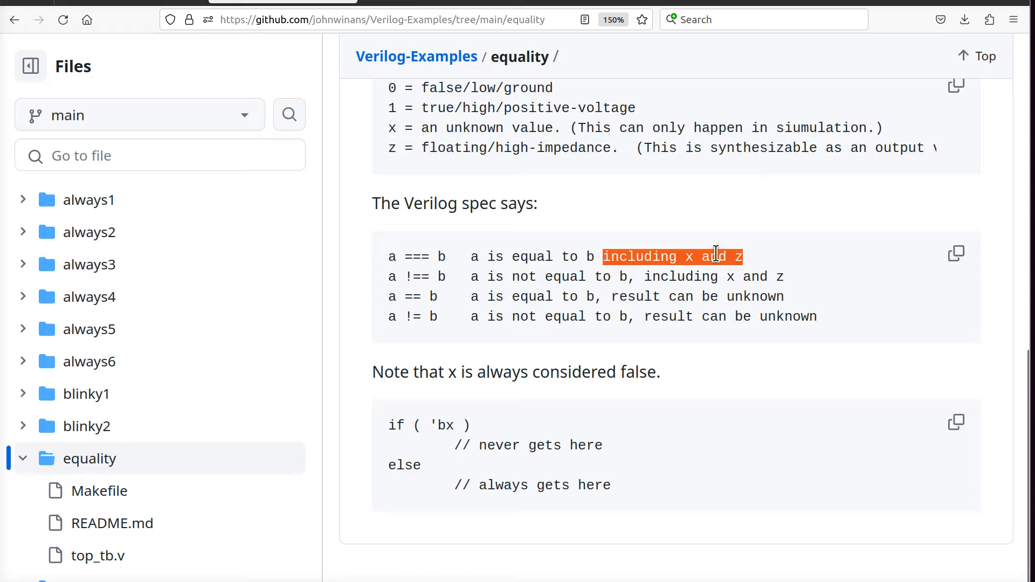
{"action": "left_click", "coordinate": [455, 257]}
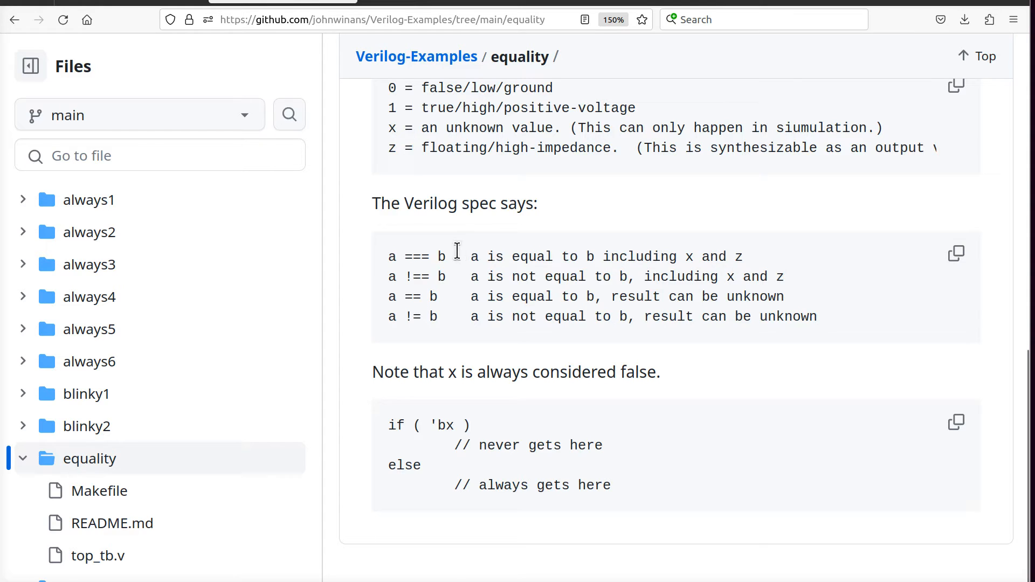
{"action": "mouse_move", "coordinate": [388, 270]}
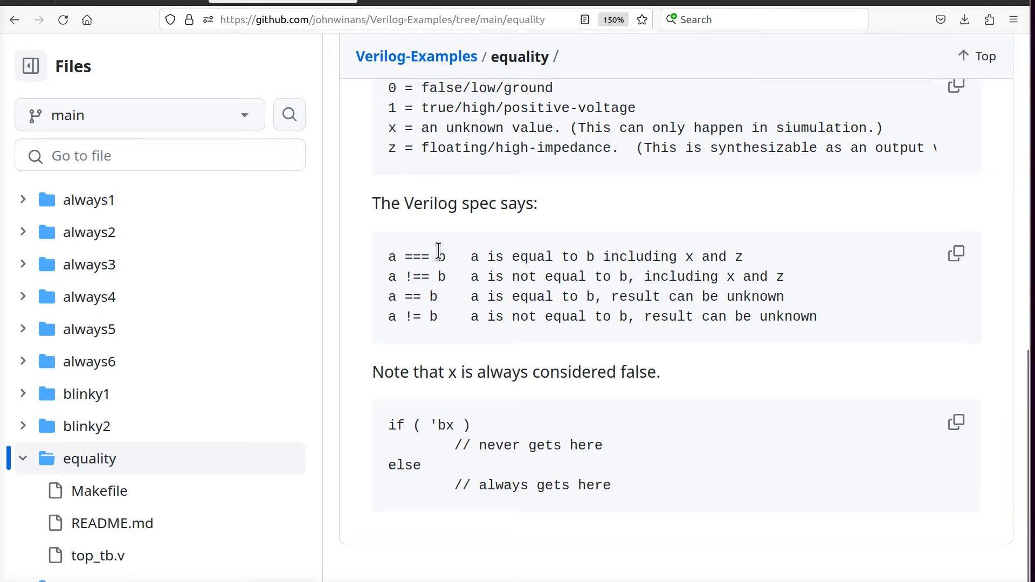
{"action": "double_click", "coordinate": [440, 257]}
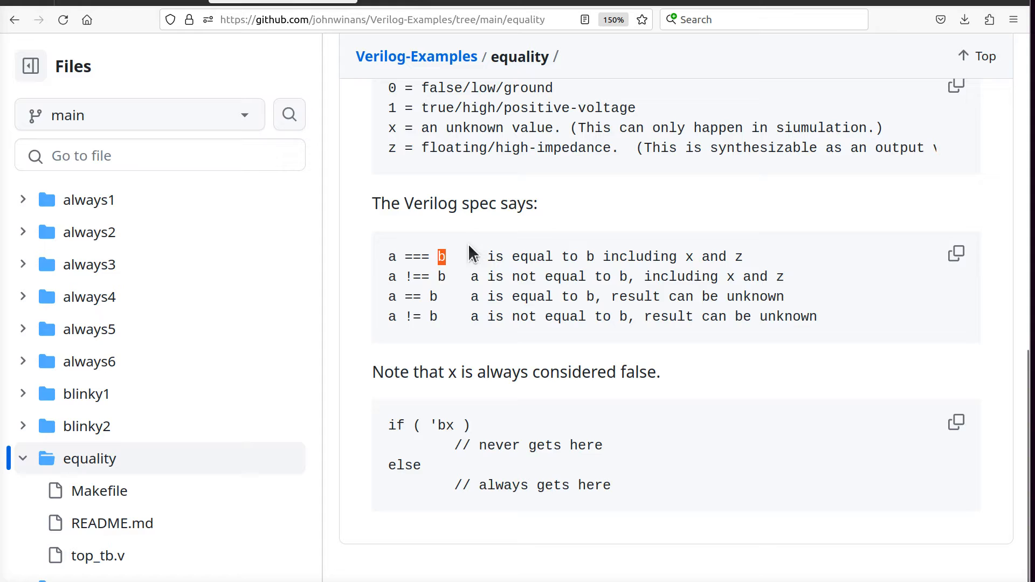
{"action": "mouse_move", "coordinate": [406, 257]}
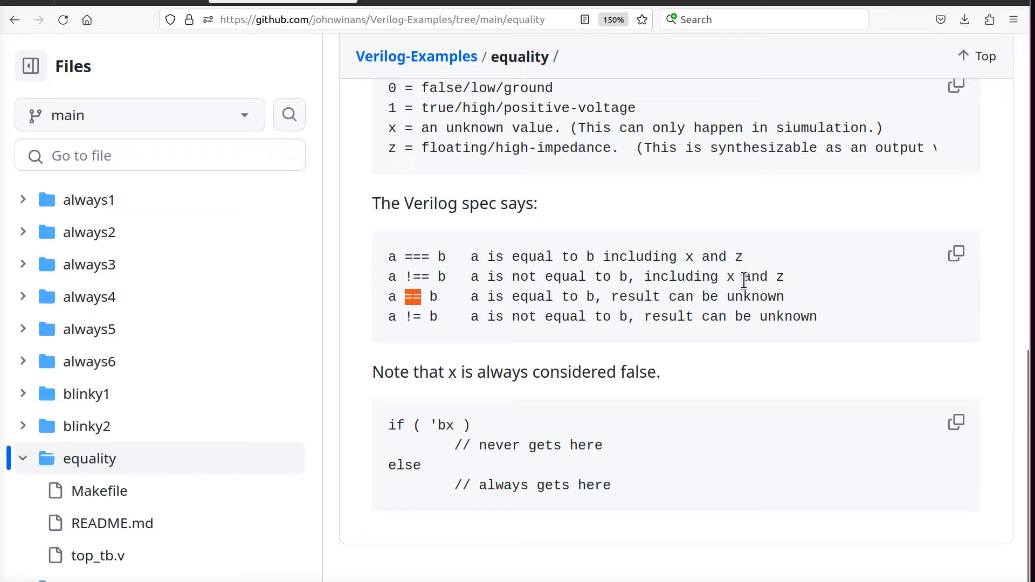
{"action": "mouse_move", "coordinate": [571, 316]}
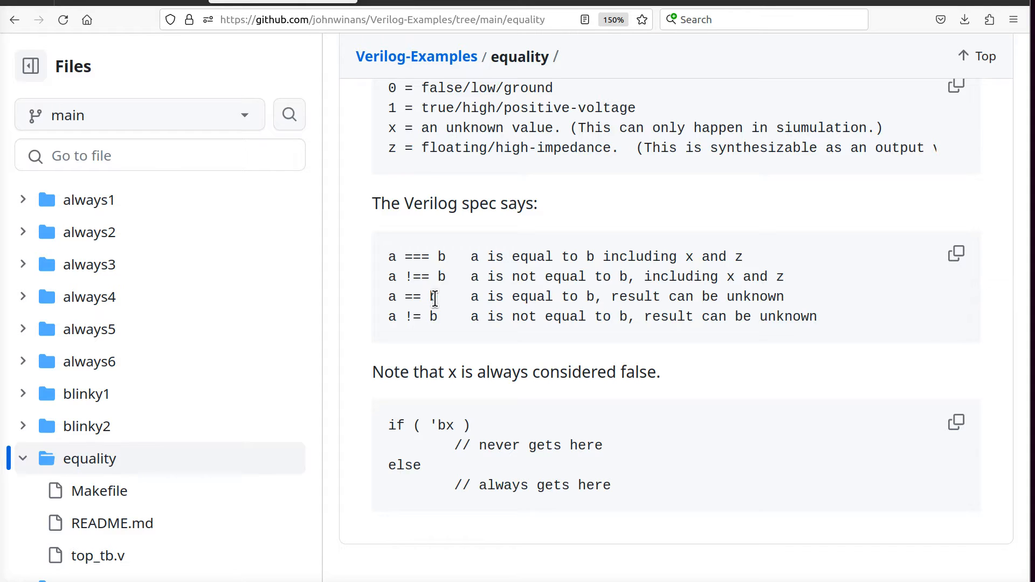
{"action": "mouse_move", "coordinate": [398, 295]}
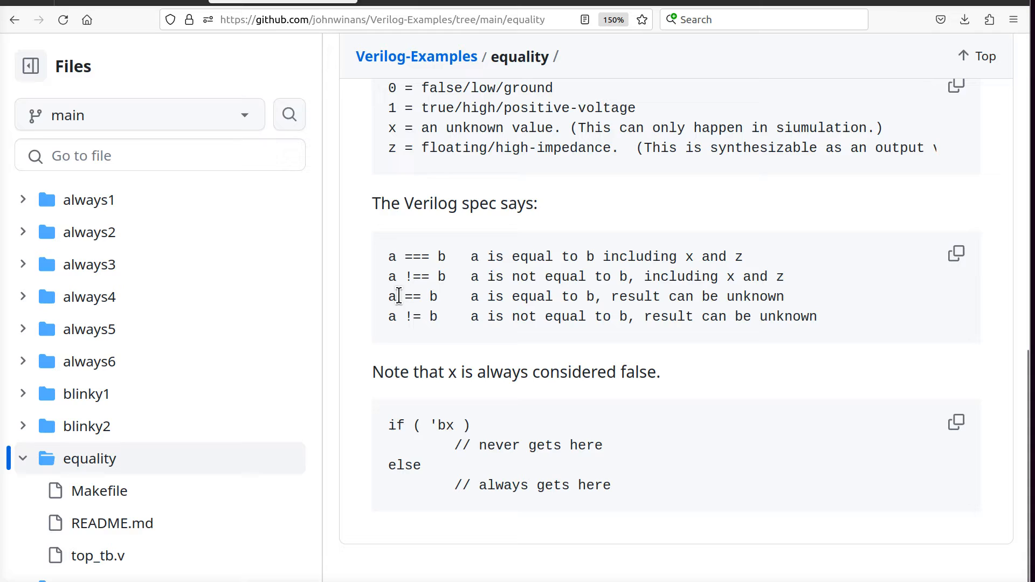
{"action": "mouse_move", "coordinate": [393, 317]}
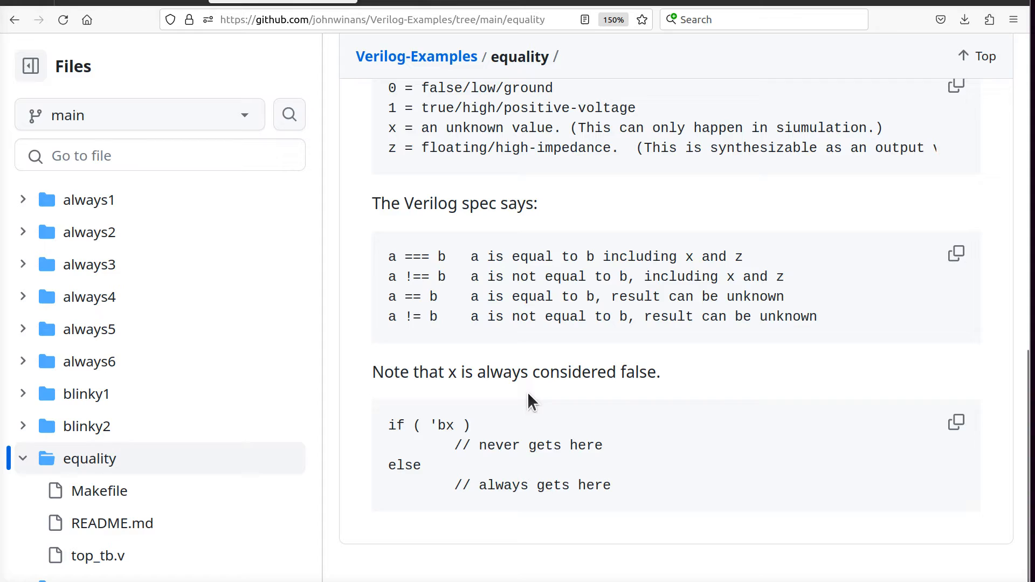
{"action": "mouse_move", "coordinate": [460, 376]}
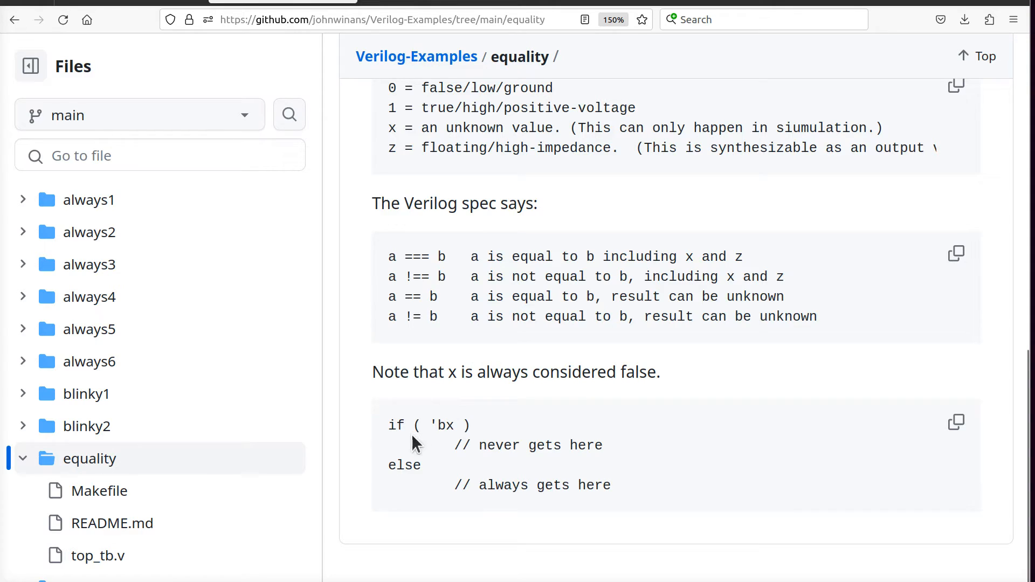
{"action": "mouse_move", "coordinate": [413, 432]}
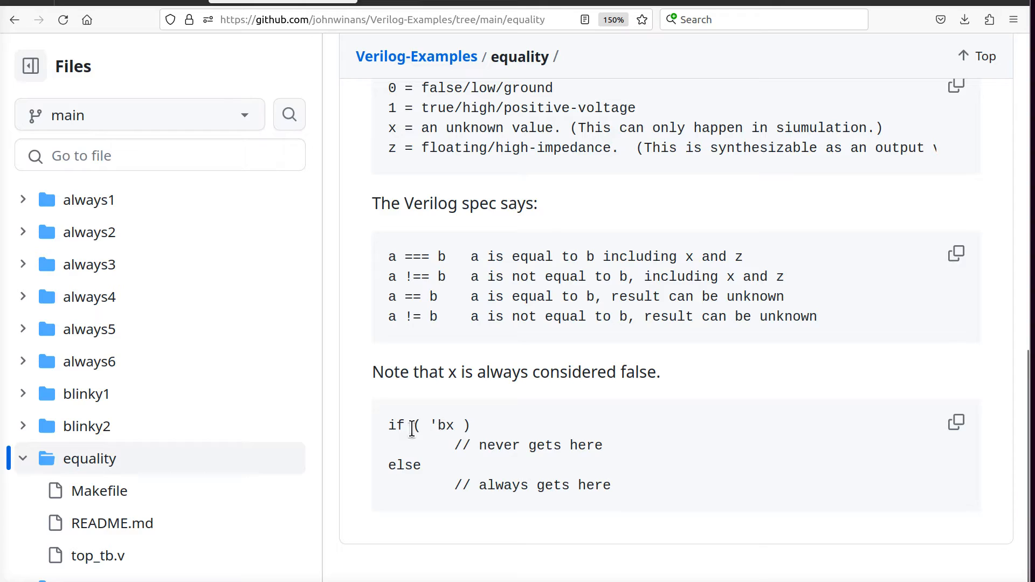
Step: Move further down the testbench, highlighting terms in the later comparison lines
{"action": "double_click", "coordinate": [442, 425]}
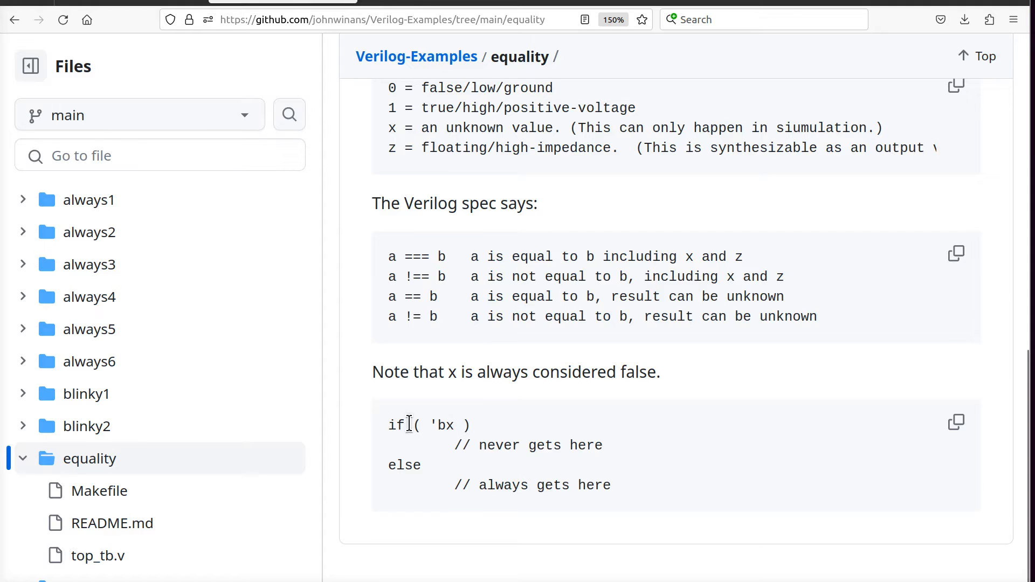
{"action": "double_click", "coordinate": [540, 445]}
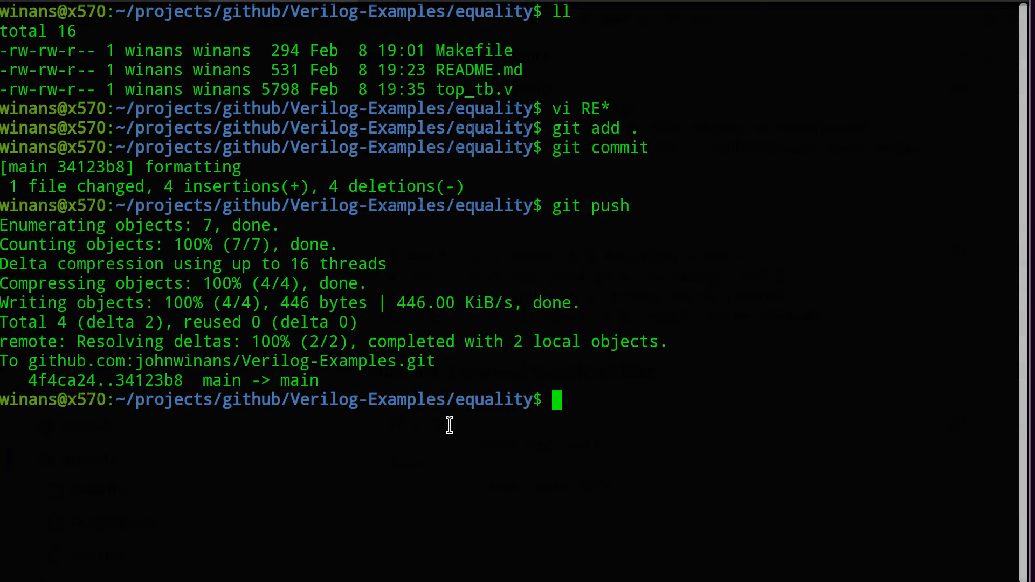
{"action": "type", "text": "ll"}
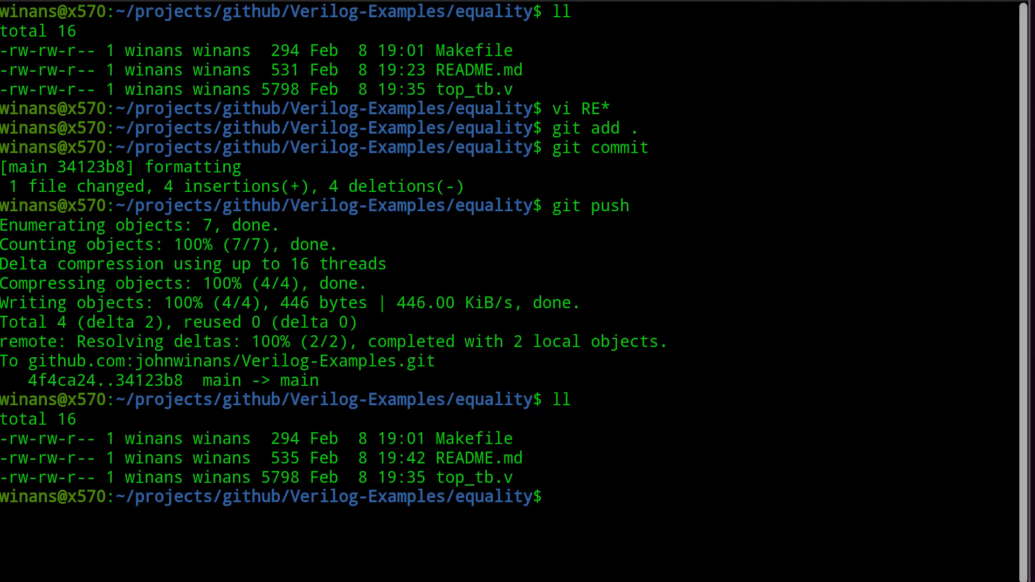
{"action": "double_click", "coordinate": [474, 478]}
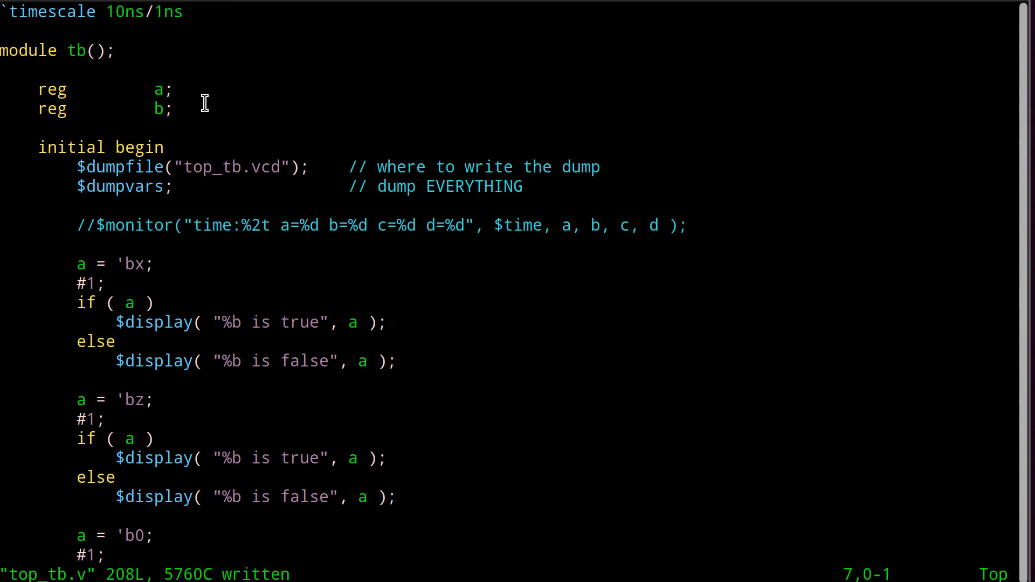
{"action": "scroll", "scroll_direction": "down", "scroll_amount": 3}
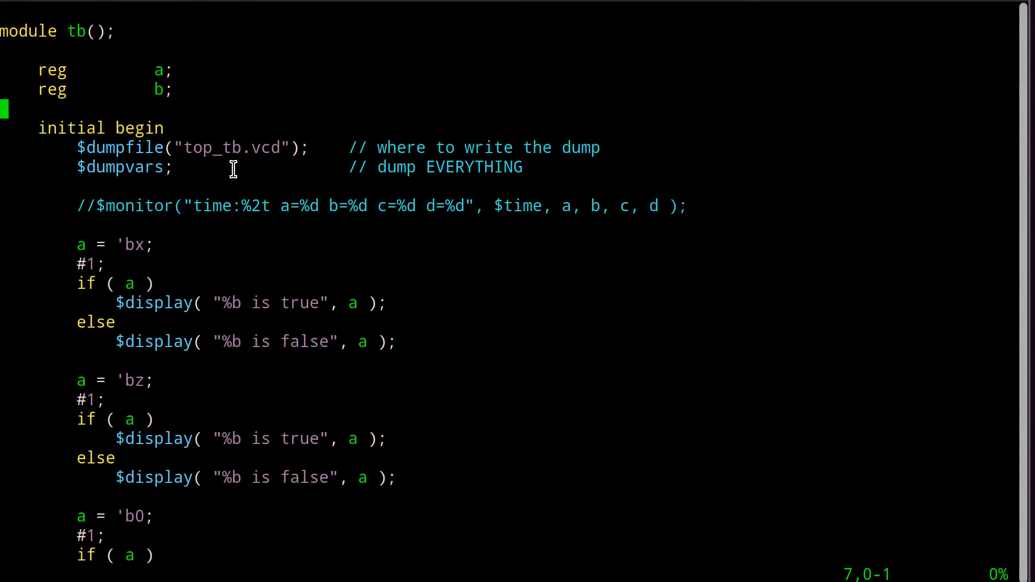
{"action": "scroll", "scroll_direction": "down", "scroll_amount": 3}
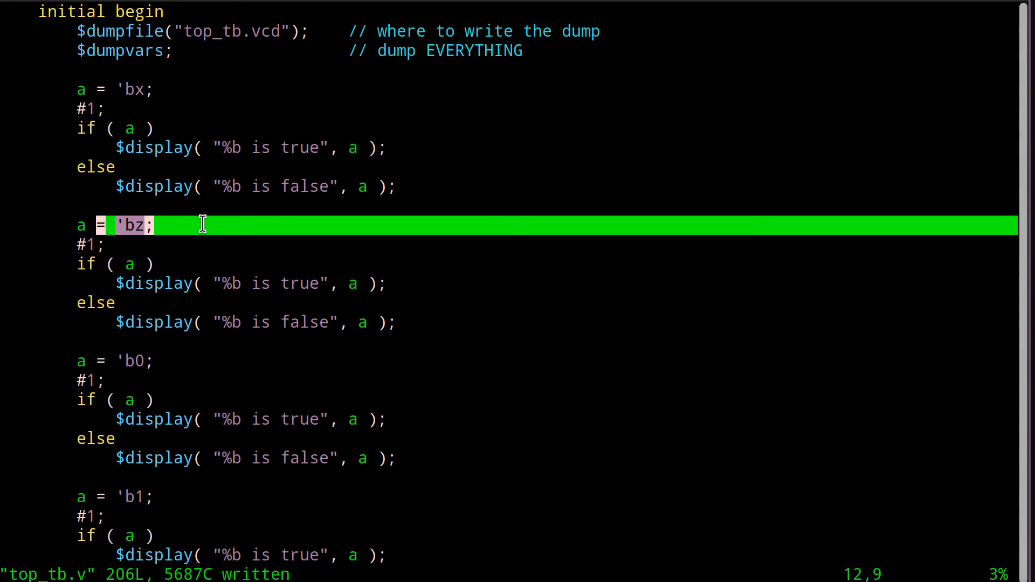
{"action": "key", "text": "n"}
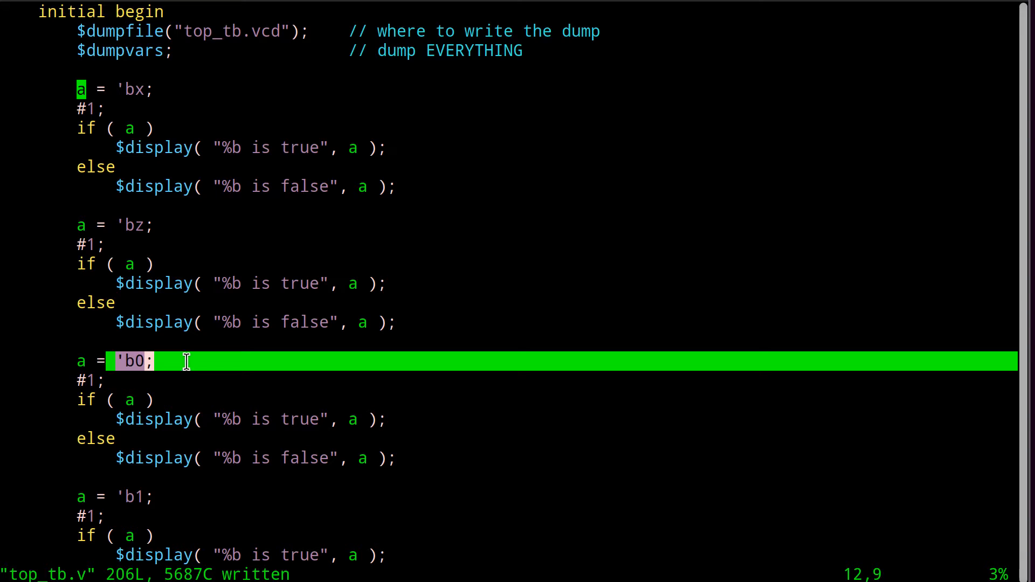
{"action": "scroll", "scroll_direction": "down", "scroll_amount": 3}
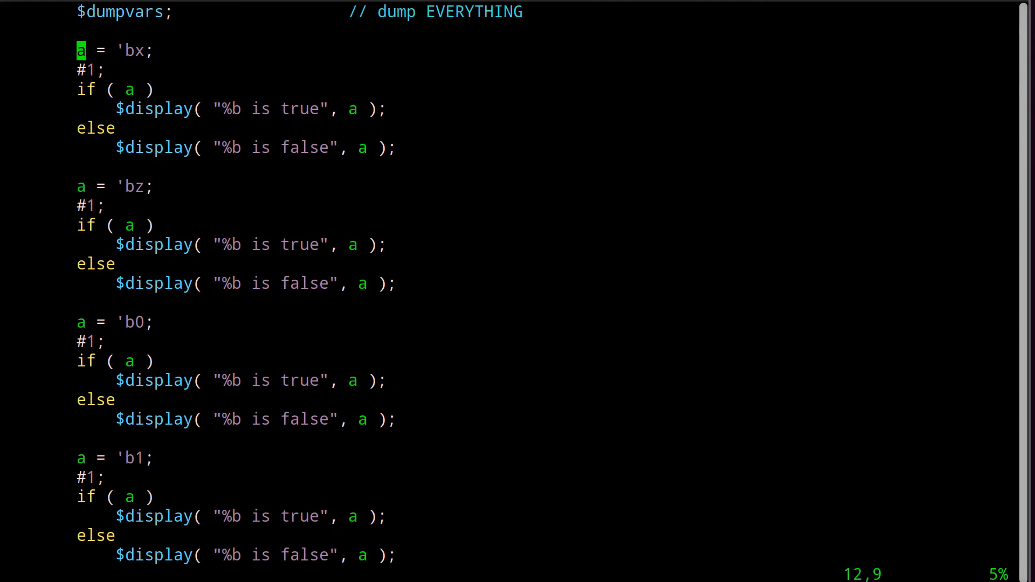
{"action": "mouse_move", "coordinate": [140, 106]}
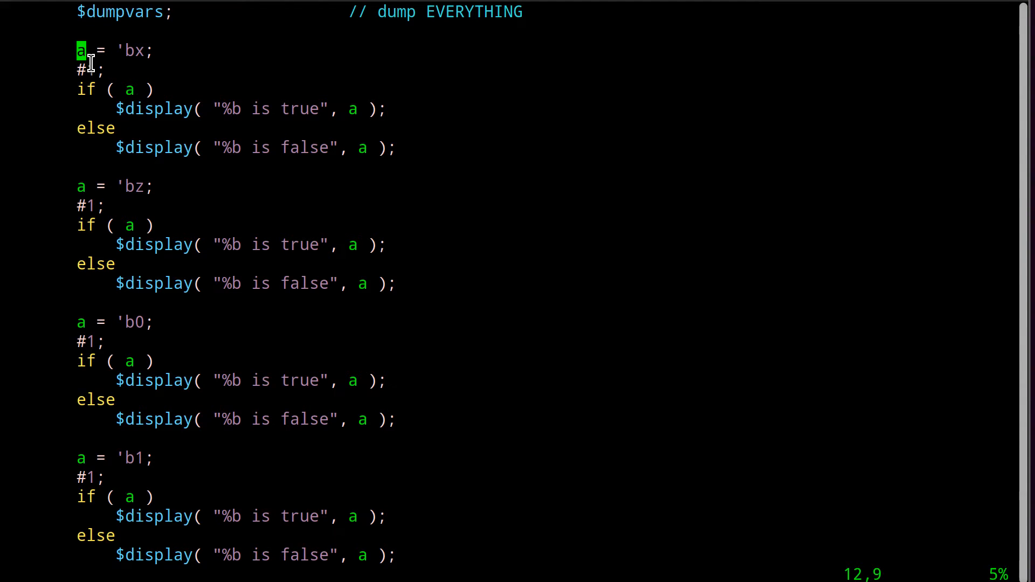
{"action": "mouse_move", "coordinate": [146, 147]}
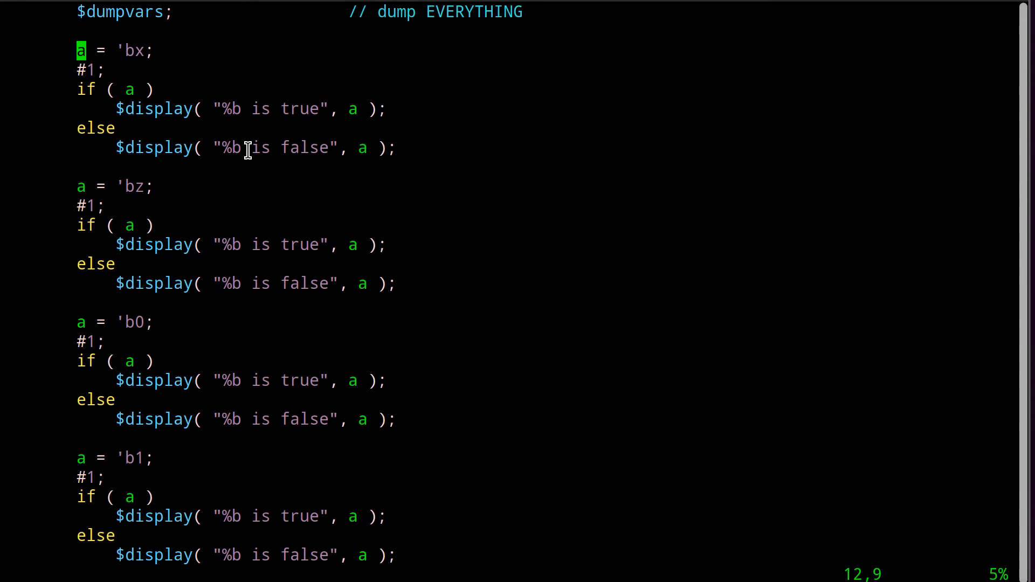
{"action": "mouse_move", "coordinate": [354, 109]}
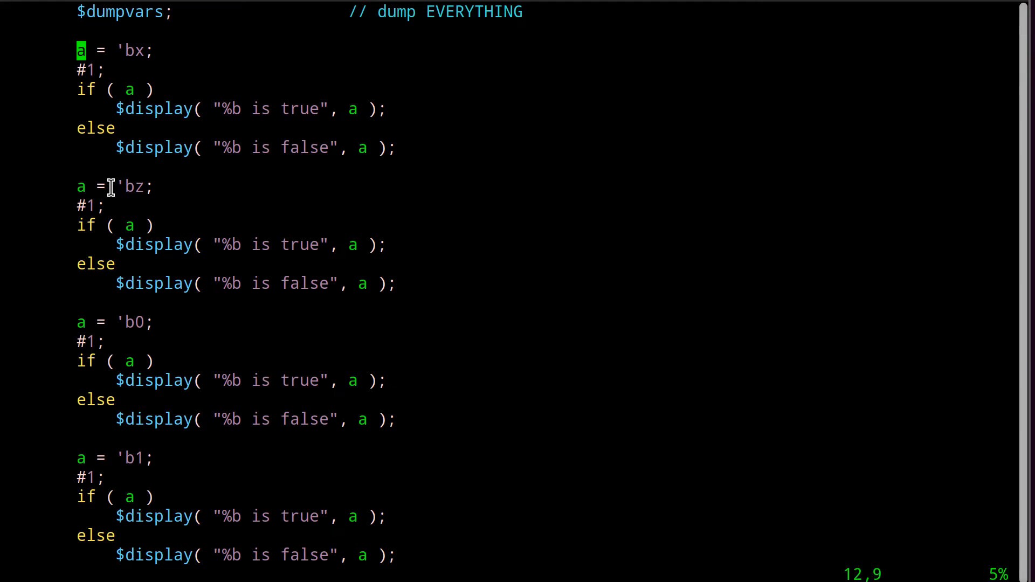
{"action": "mouse_move", "coordinate": [125, 224]}
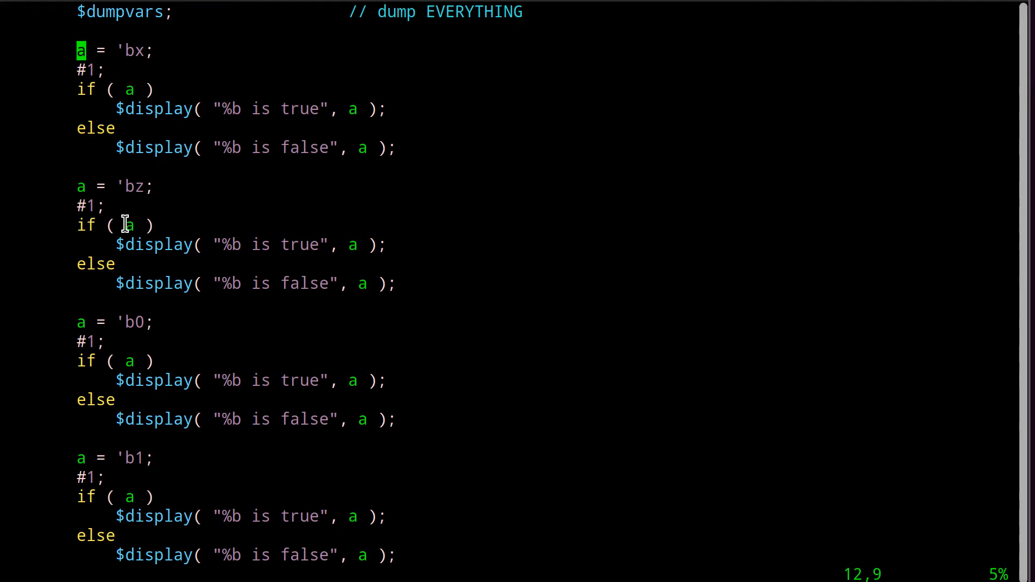
{"action": "mouse_move", "coordinate": [224, 293]}
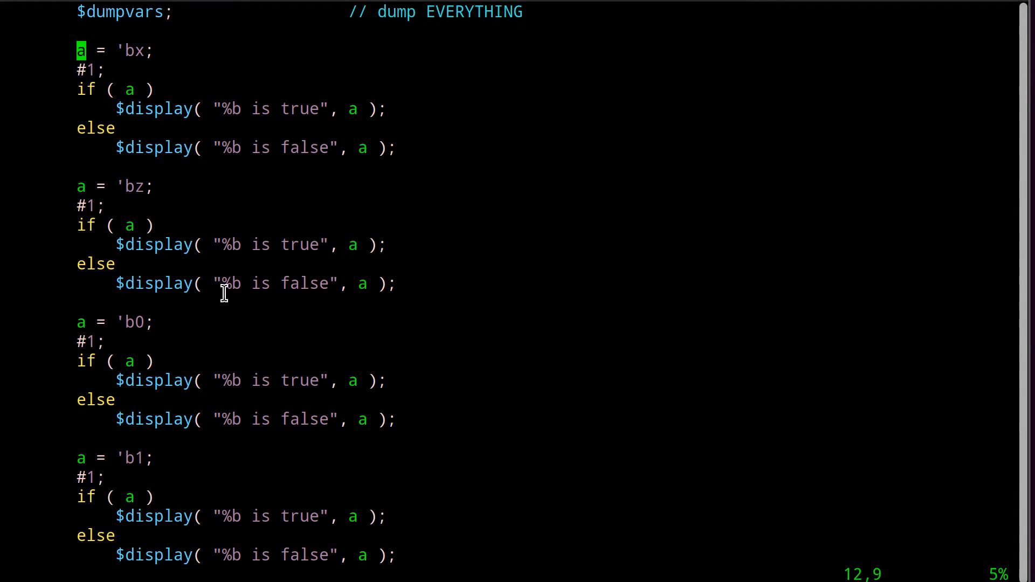
{"action": "scroll", "scroll_direction": "down", "scroll_amount": 3}
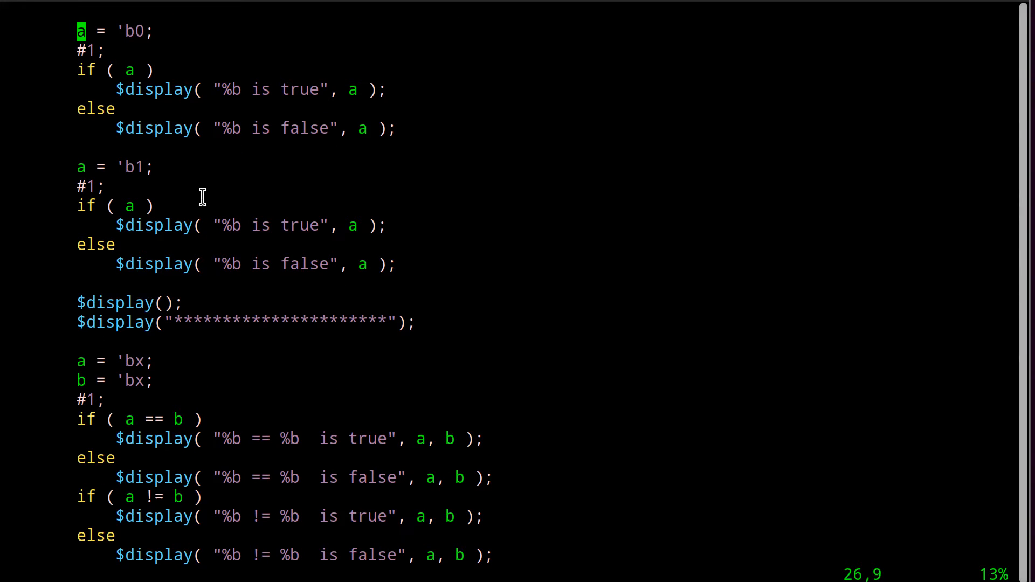
{"action": "left_click_drag", "start_coordinate": [127, 166], "coordinate": [302, 264]}
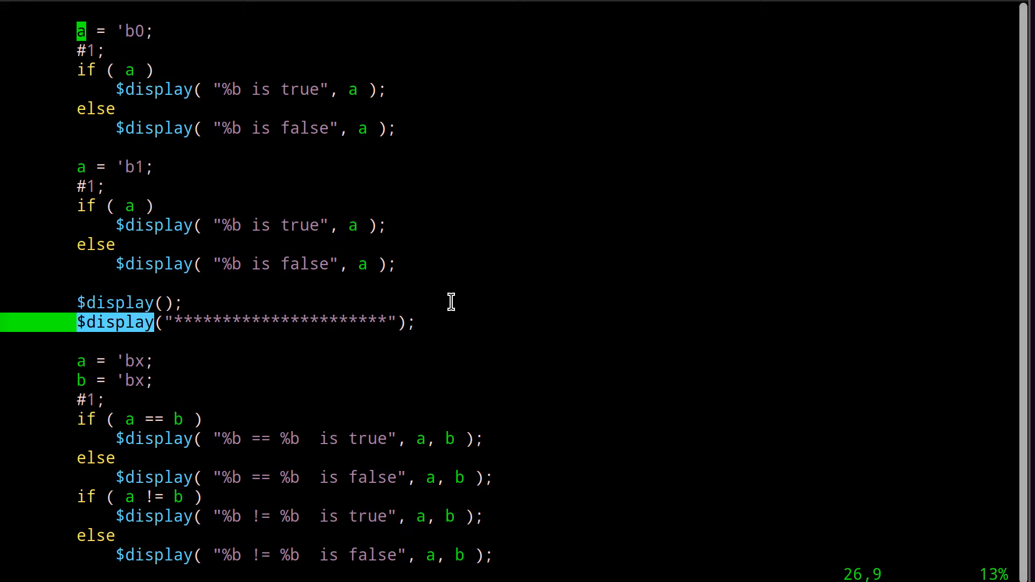
{"action": "scroll", "scroll_direction": "down", "scroll_amount": 3}
{"action": "type", "text": "make"}
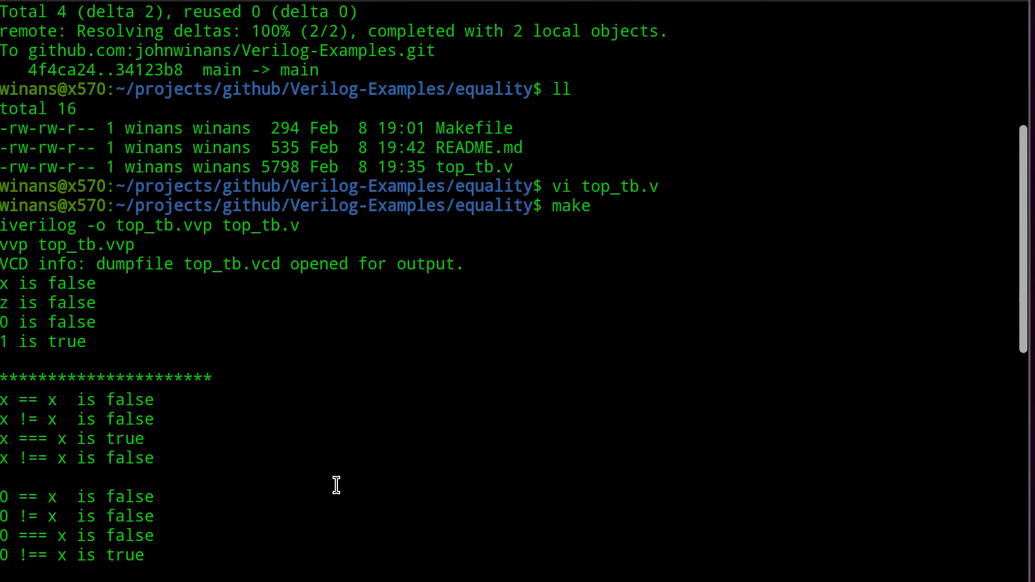
{"action": "mouse_move", "coordinate": [50, 307]}
{"action": "type", "text": "cat RE*"}
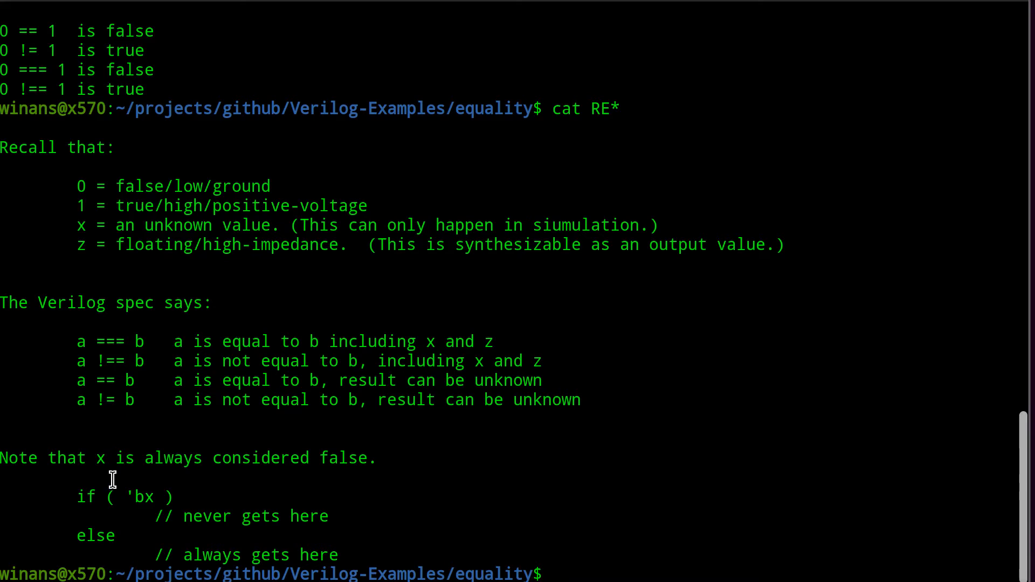
Step: Highlight the README spec lines on ===, !==, == and !=, then reopen top_tb.v in vi
{"action": "left_click_drag", "start_coordinate": [112, 479], "coordinate": [311, 561]}
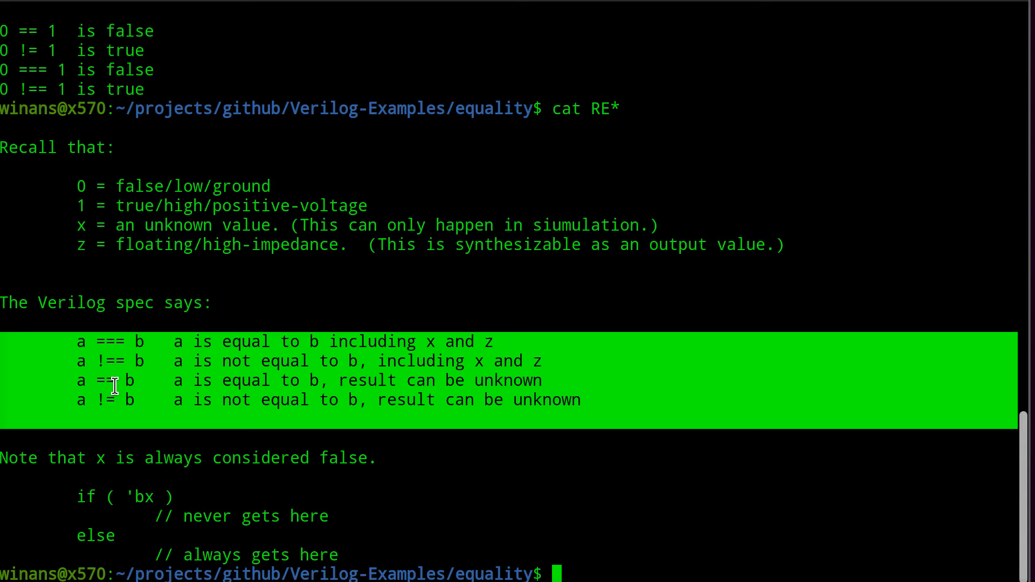
{"action": "type", "text": "vi top"}
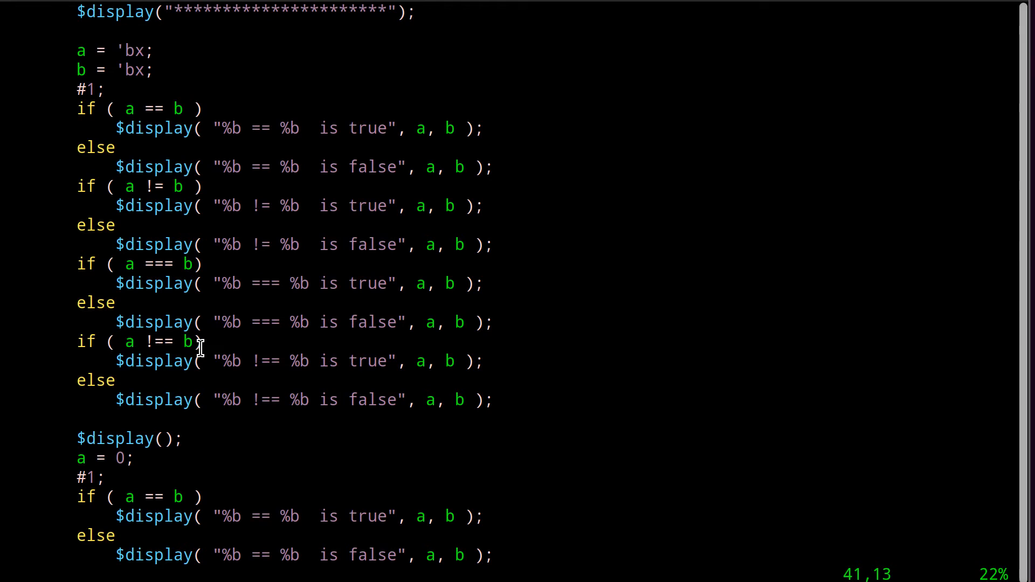
{"action": "mouse_move", "coordinate": [132, 277]}
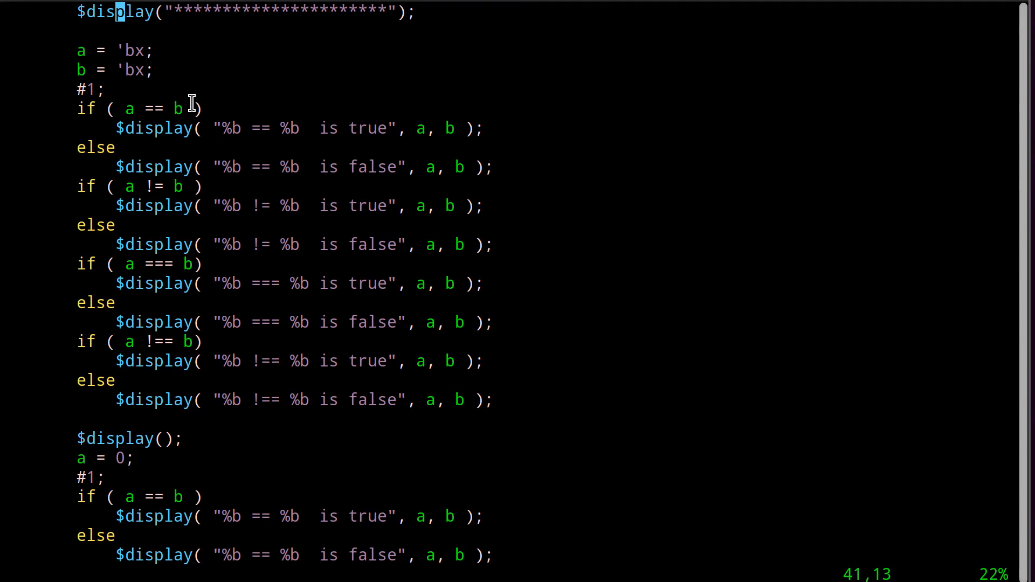
{"action": "mouse_move", "coordinate": [162, 107]}
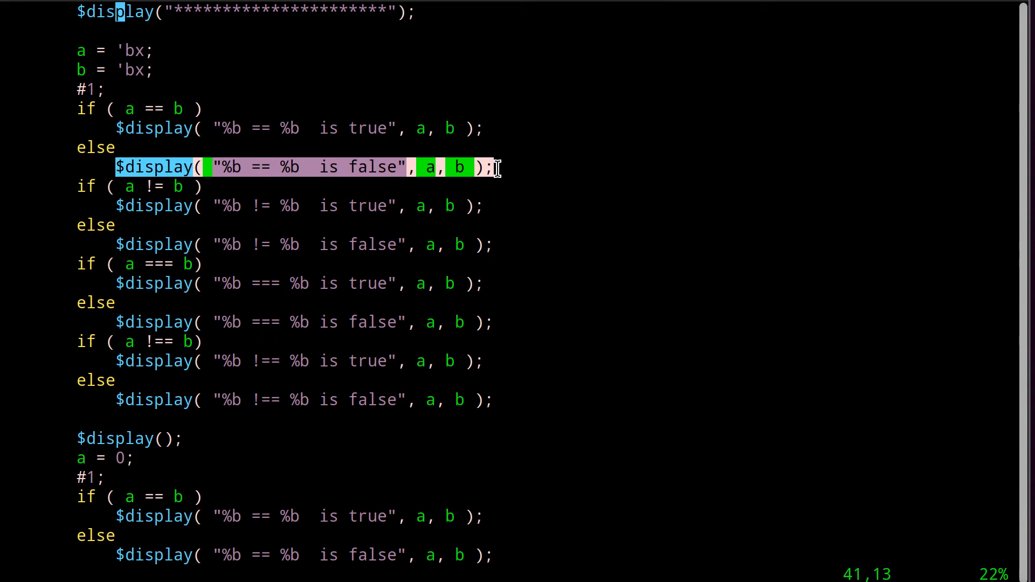
{"action": "left_click", "coordinate": [121, 187]}
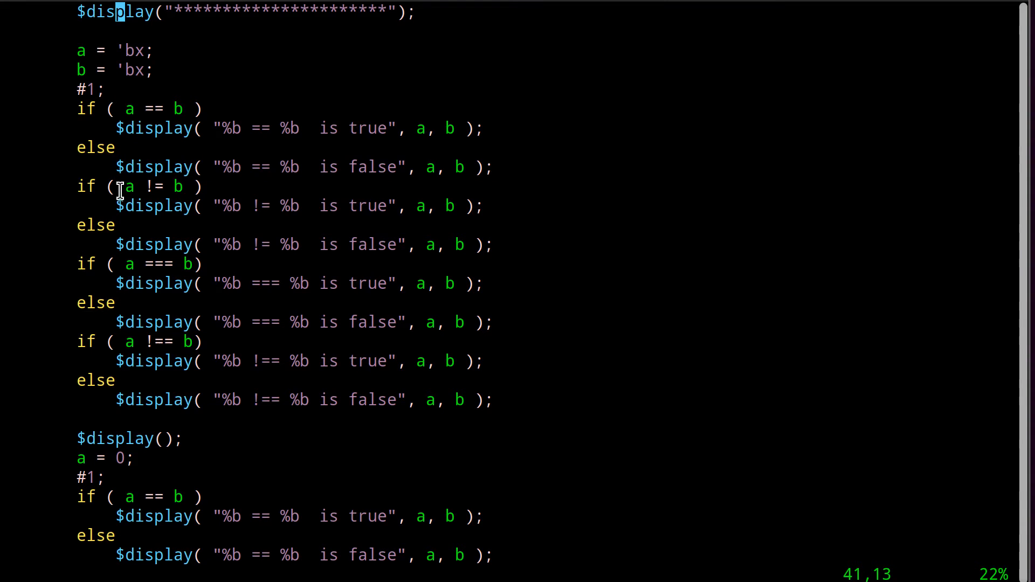
{"action": "mouse_move", "coordinate": [187, 193]}
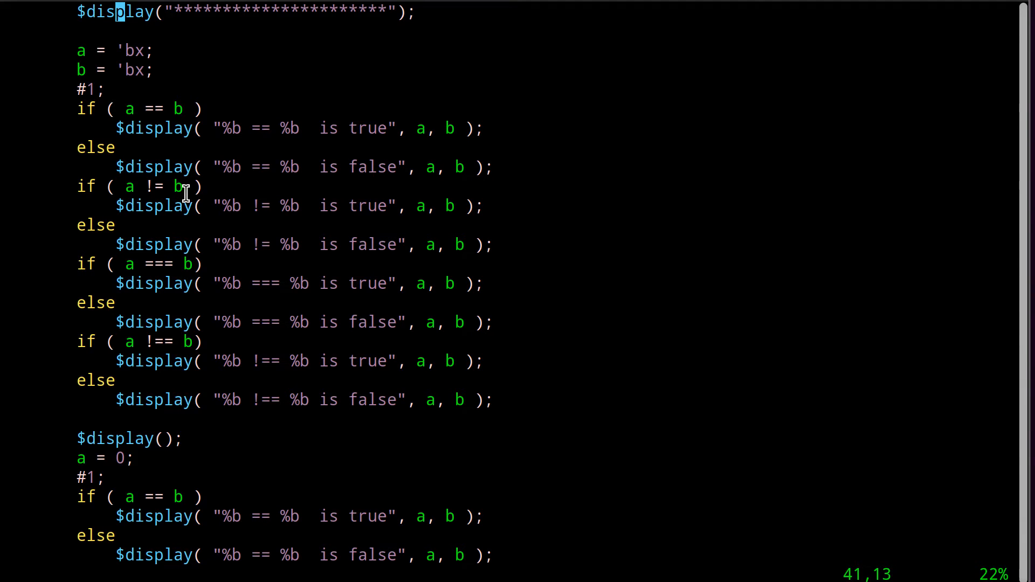
{"action": "mouse_move", "coordinate": [122, 109]}
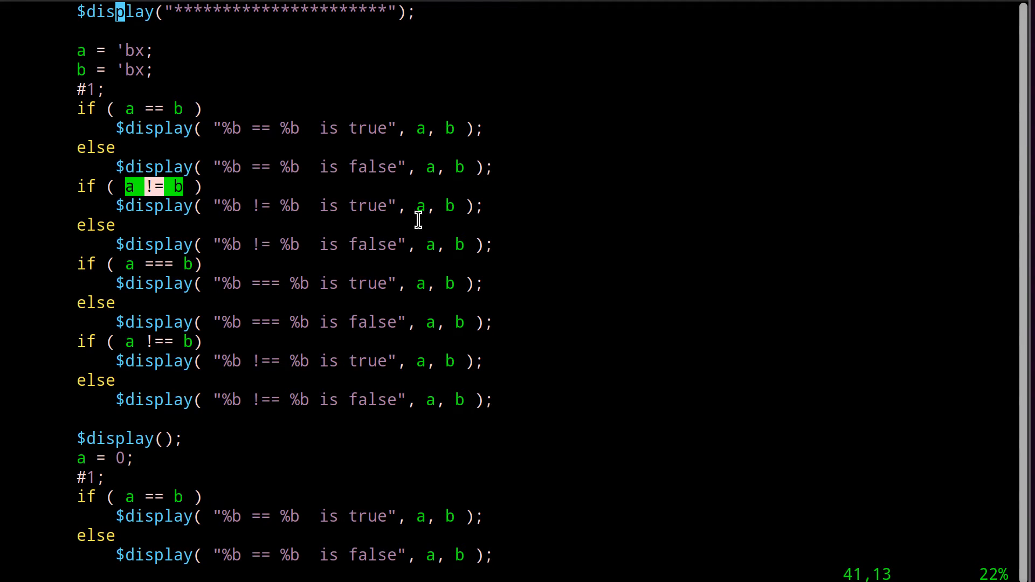
{"action": "mouse_move", "coordinate": [178, 192]}
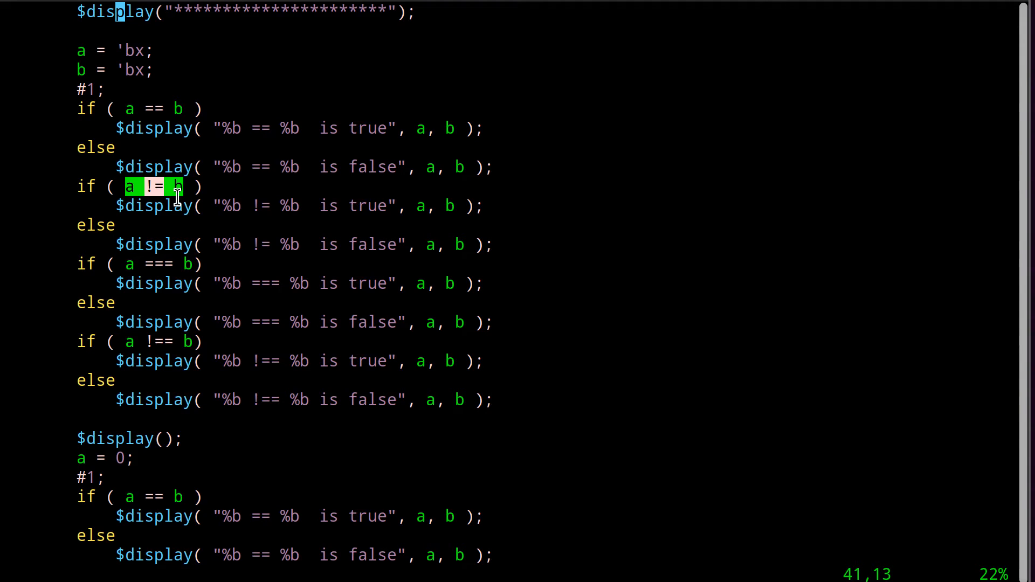
{"action": "mouse_move", "coordinate": [147, 109]}
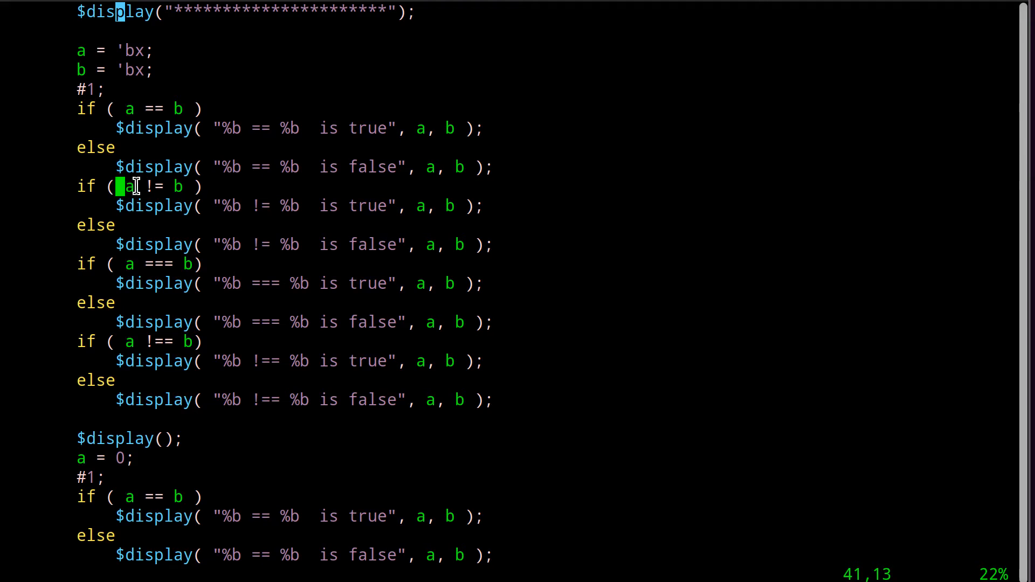
{"action": "left_click_drag", "start_coordinate": [122, 186], "coordinate": [198, 187]}
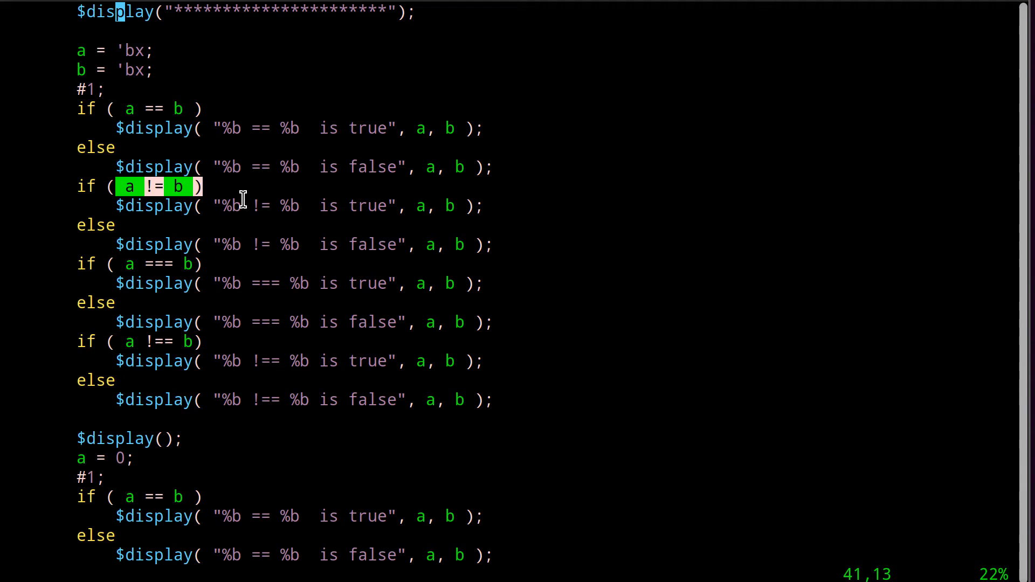
{"action": "mouse_move", "coordinate": [190, 245]}
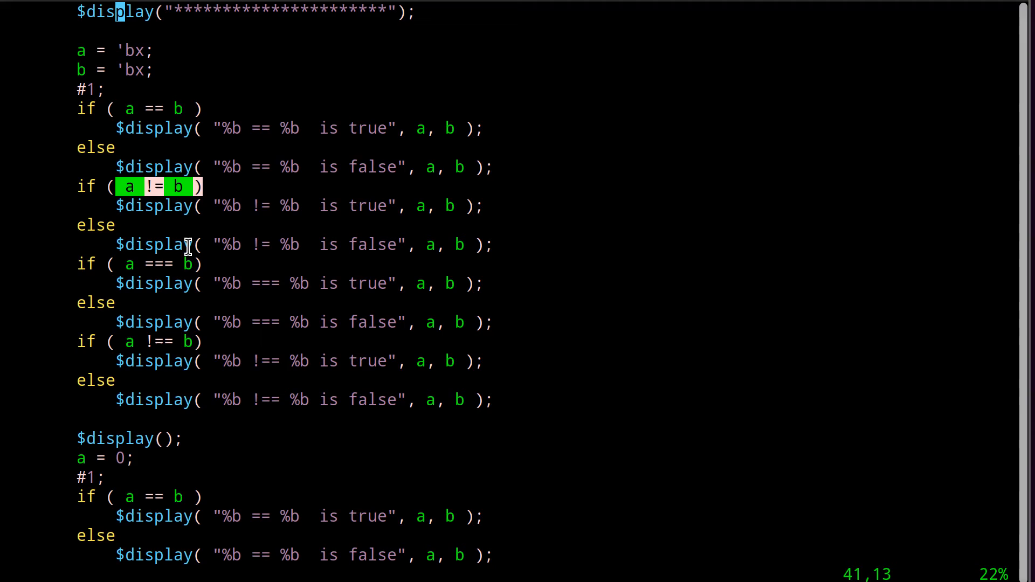
{"action": "mouse_move", "coordinate": [132, 265]}
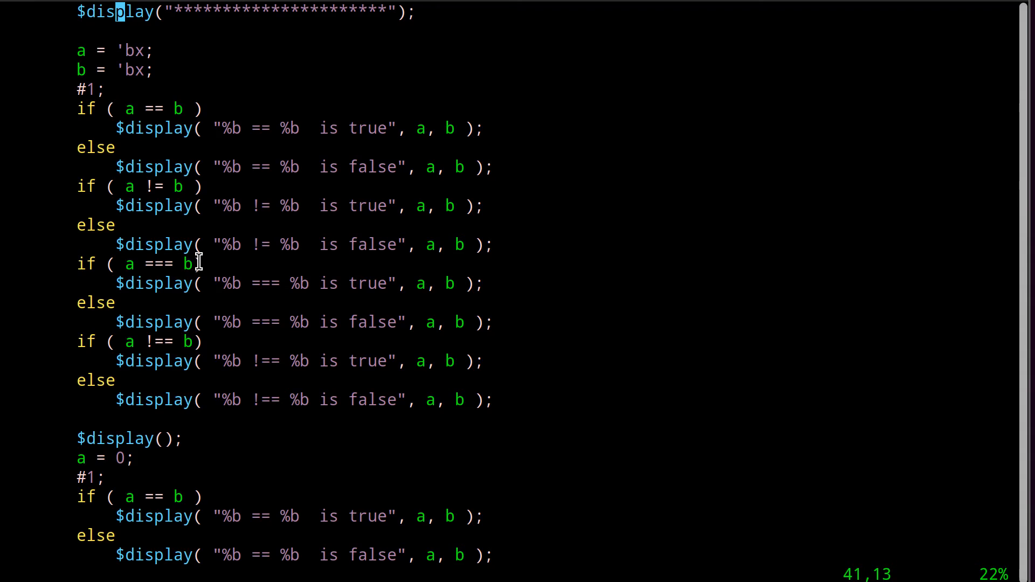
{"action": "mouse_move", "coordinate": [143, 263]}
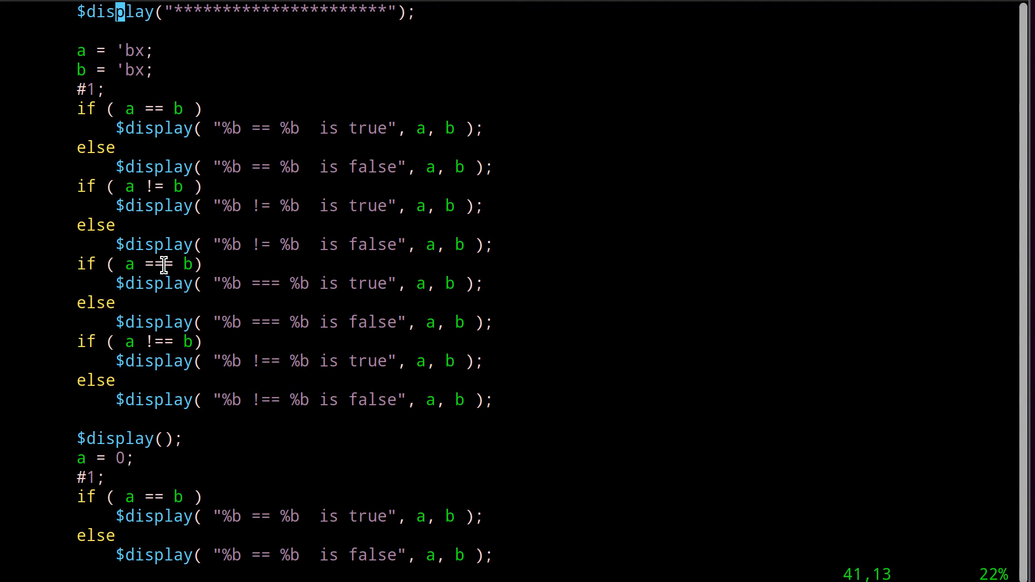
{"action": "mouse_move", "coordinate": [121, 263]}
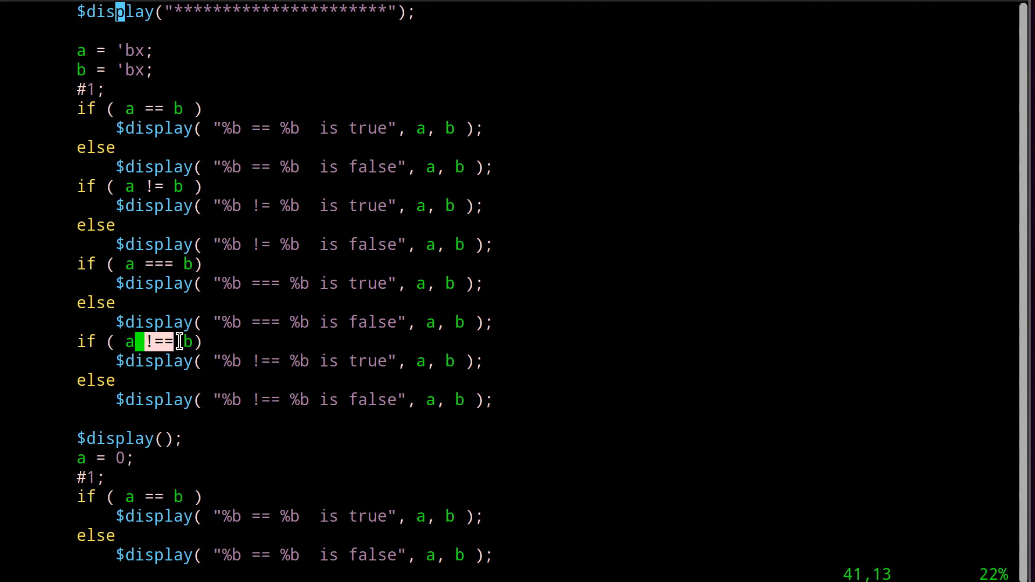
{"action": "mouse_move", "coordinate": [248, 339]}
{"action": "type", "text": "make"}
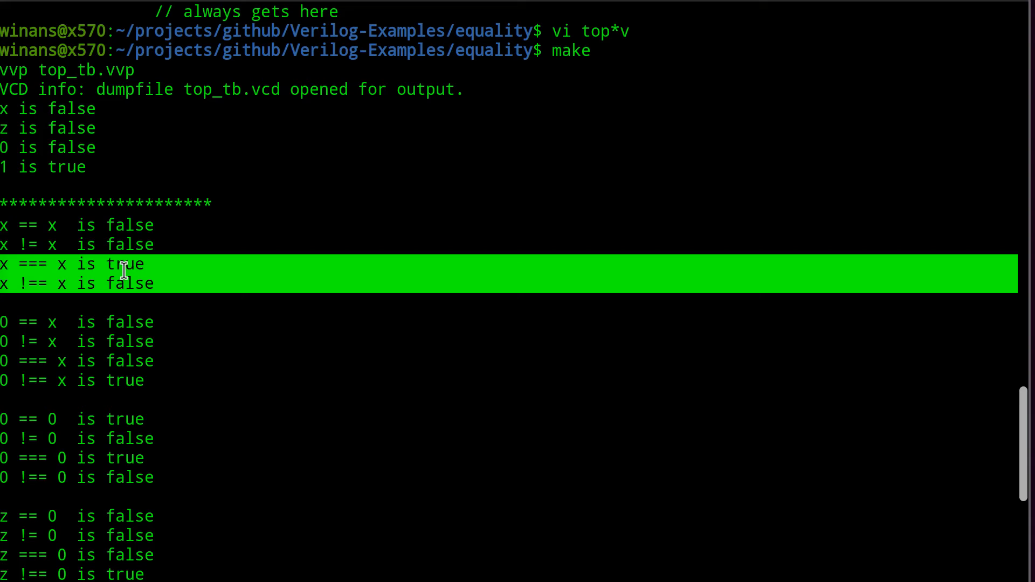
Step: Scroll the make output down to the 0 vs x and 0 vs 0 comparison results
{"action": "double_click", "coordinate": [130, 244]}
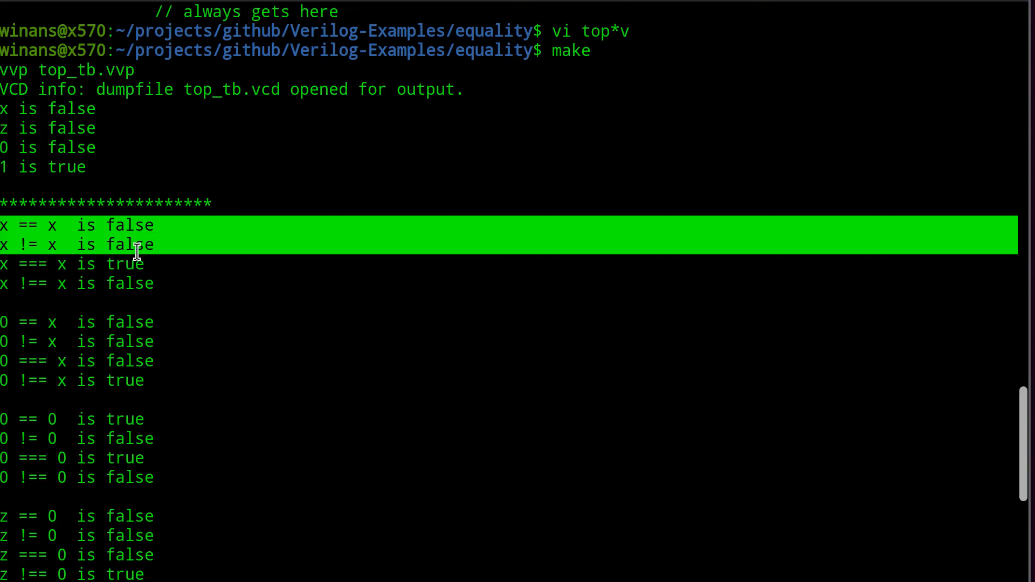
{"action": "scroll", "scroll_direction": "down", "scroll_amount": 3}
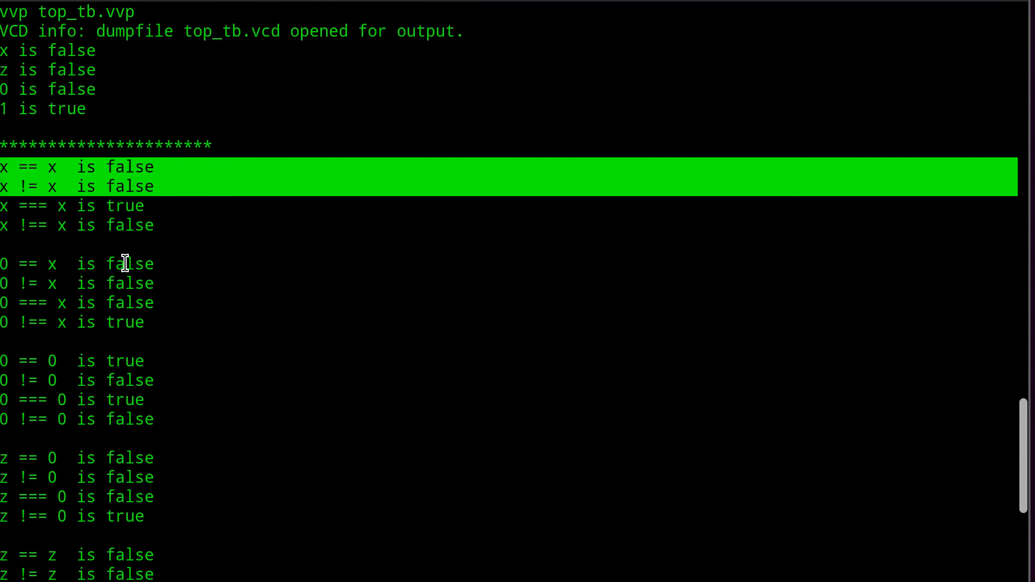
{"action": "mouse_move", "coordinate": [77, 295]}
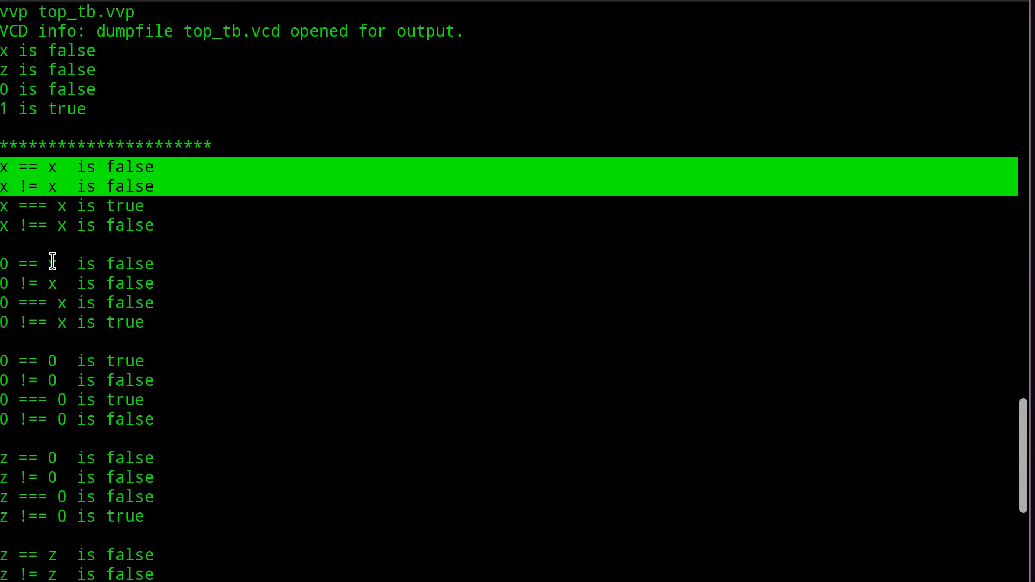
{"action": "mouse_move", "coordinate": [127, 298]}
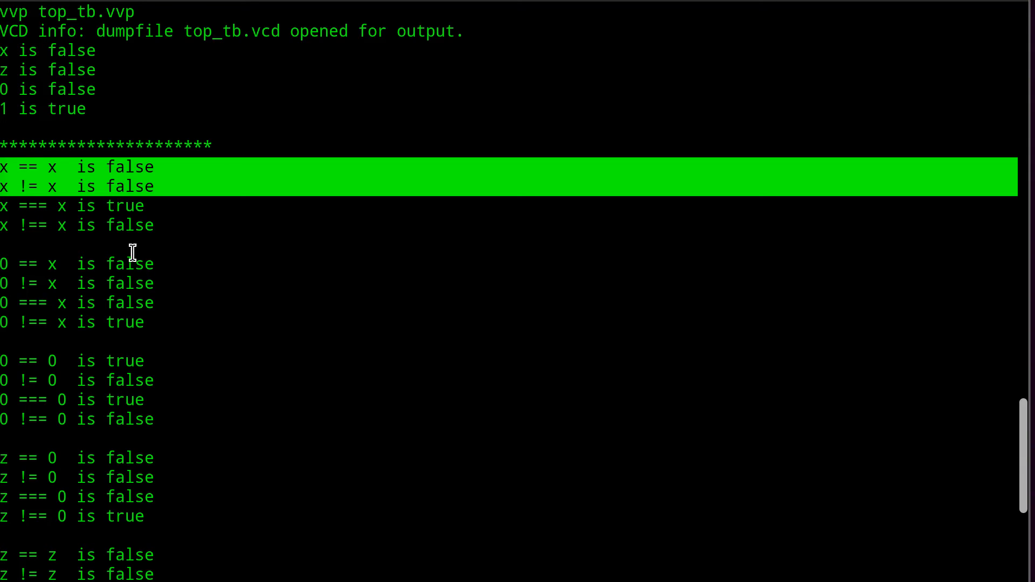
{"action": "mouse_move", "coordinate": [72, 256]}
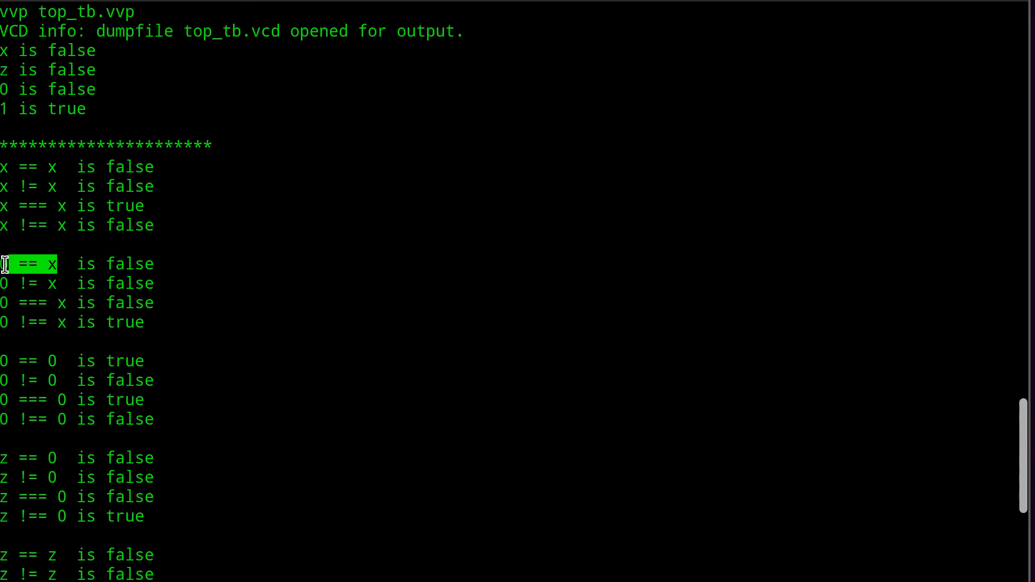
{"action": "mouse_move", "coordinate": [28, 287]}
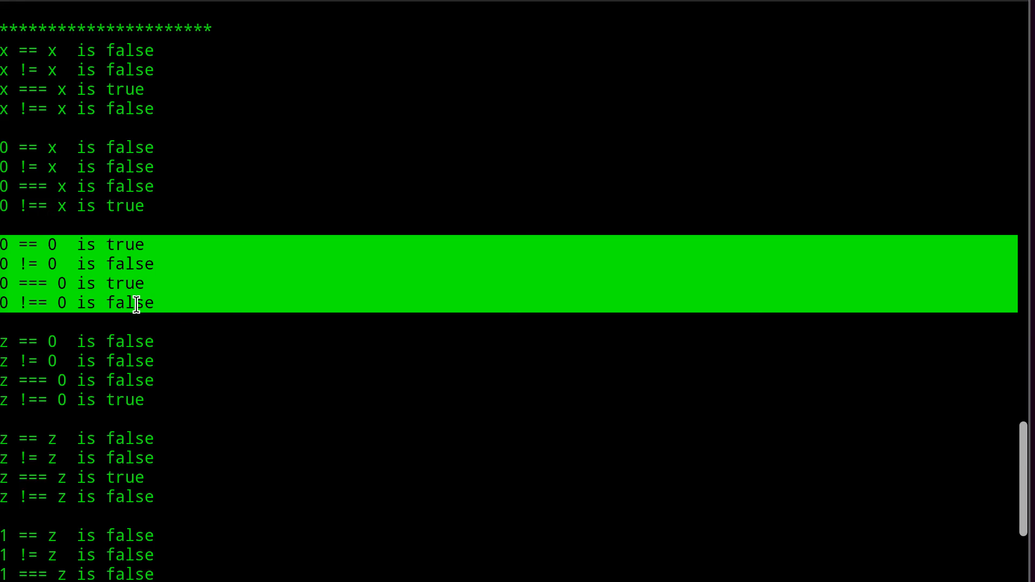
{"action": "scroll", "scroll_direction": "down", "scroll_amount": 3}
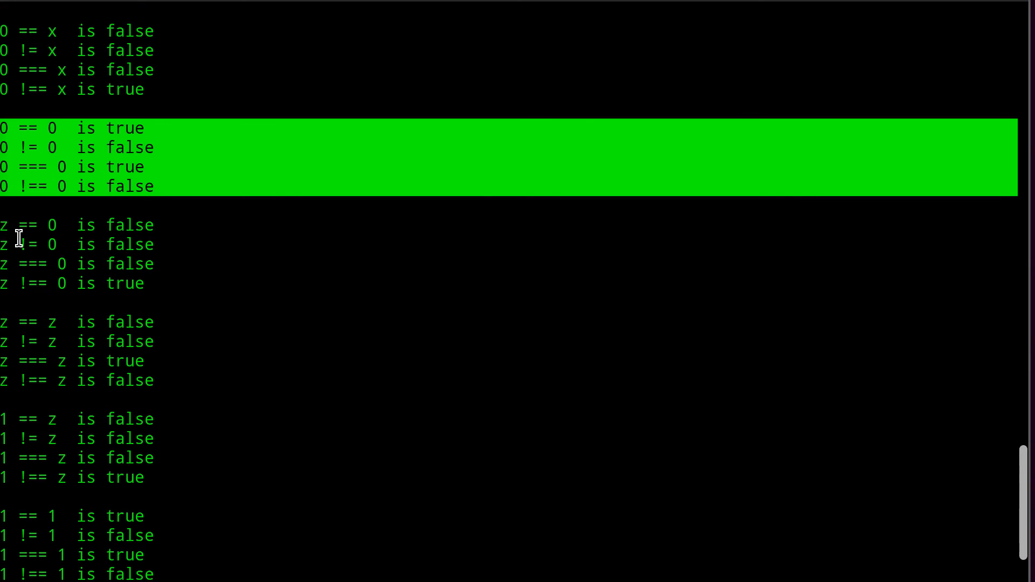
{"action": "mouse_move", "coordinate": [53, 224]}
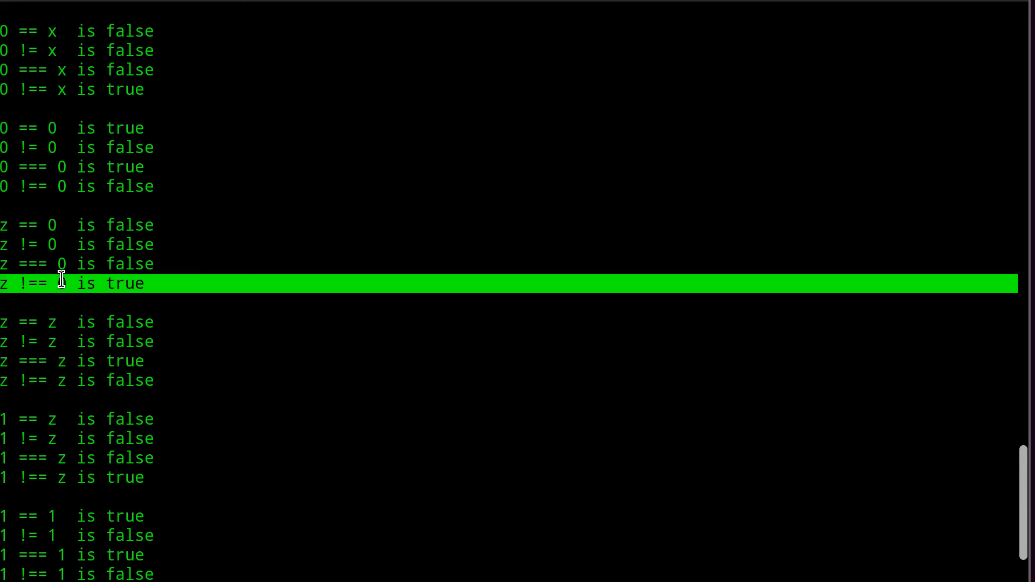
{"action": "scroll", "scroll_direction": "down", "scroll_amount": 3}
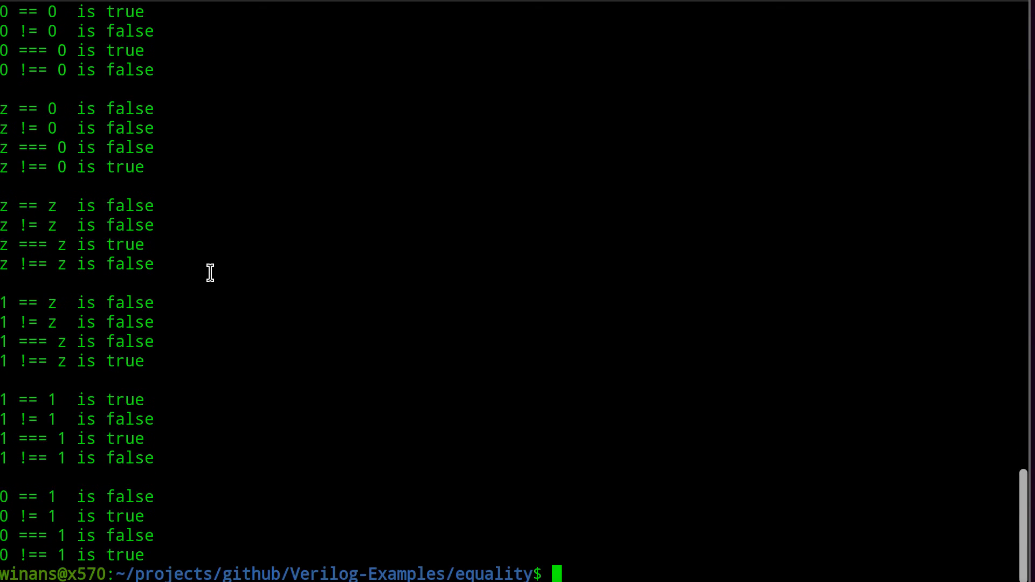
{"action": "double_click", "coordinate": [131, 204]}
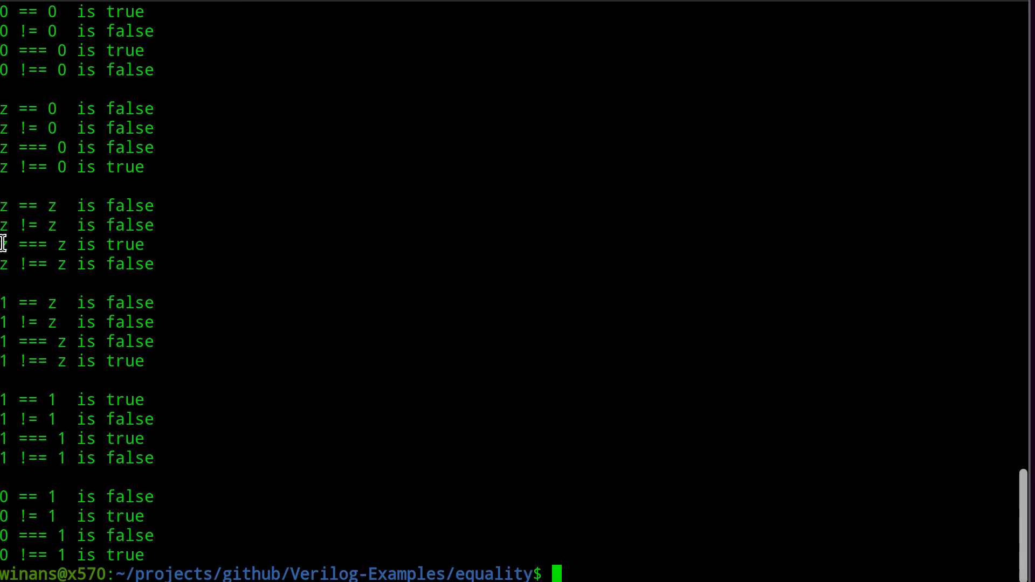
{"action": "double_click", "coordinate": [34, 245]}
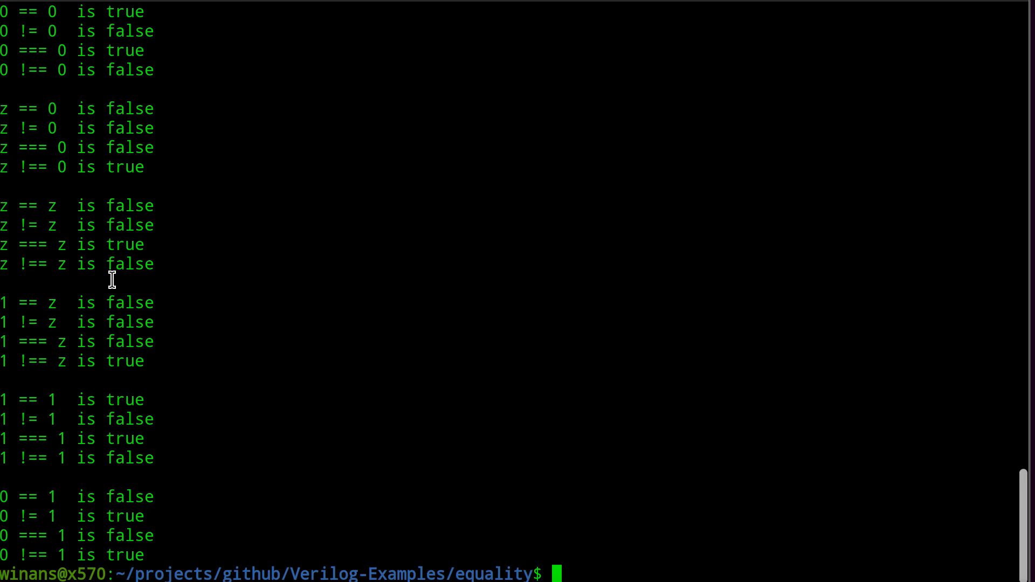
{"action": "mouse_move", "coordinate": [121, 308]}
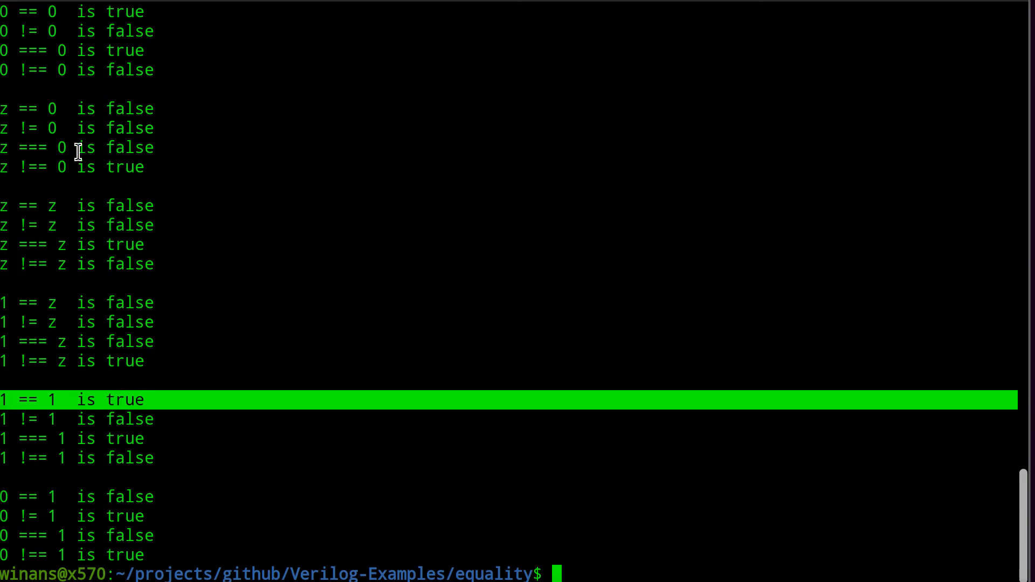
{"action": "mouse_move", "coordinate": [59, 360]}
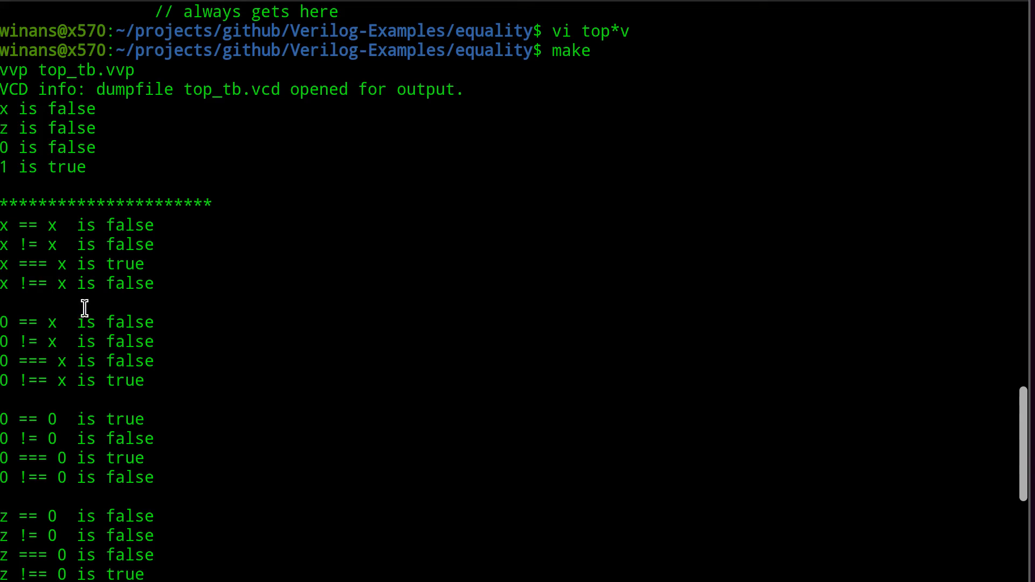
{"action": "mouse_move", "coordinate": [94, 182]}
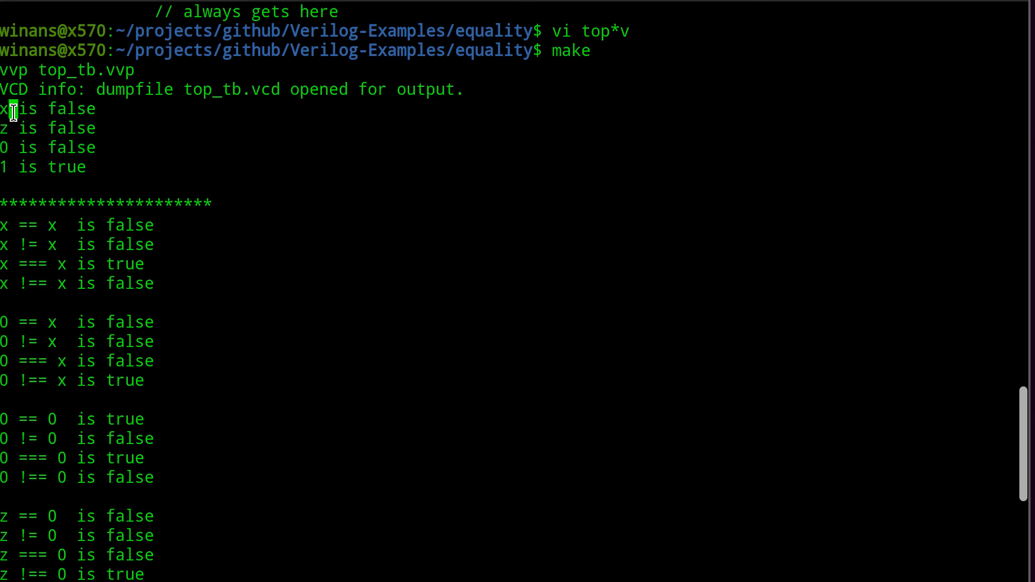
{"action": "left_click_drag", "start_coordinate": [6, 108], "coordinate": [131, 127]}
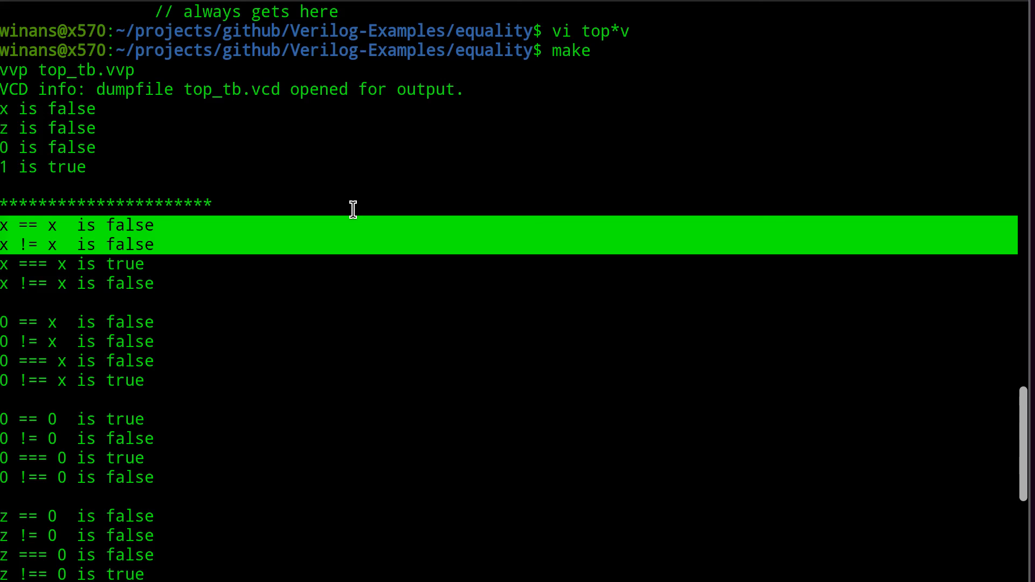
{"action": "mouse_move", "coordinate": [348, 214]}
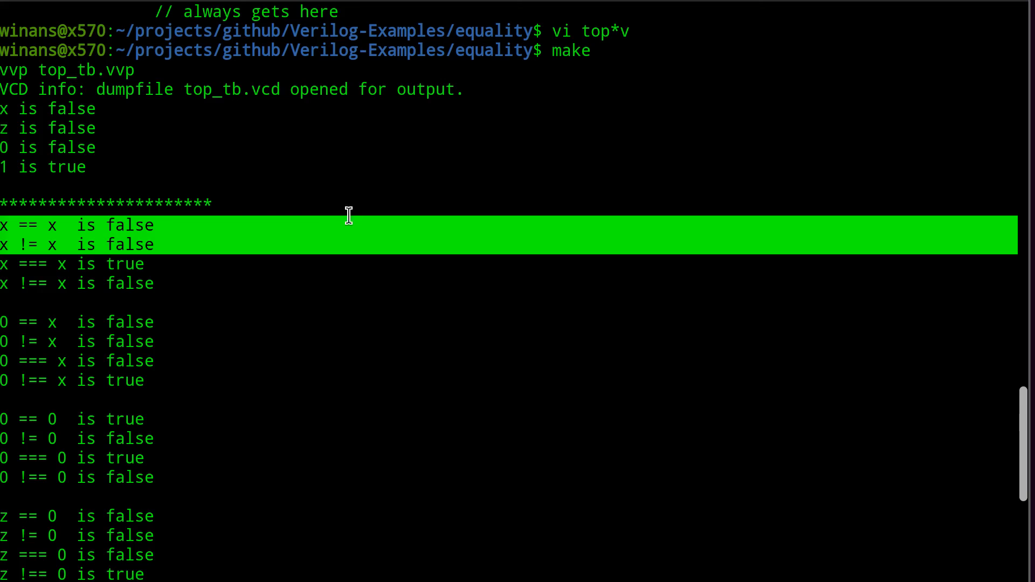
{"action": "mouse_move", "coordinate": [319, 224]}
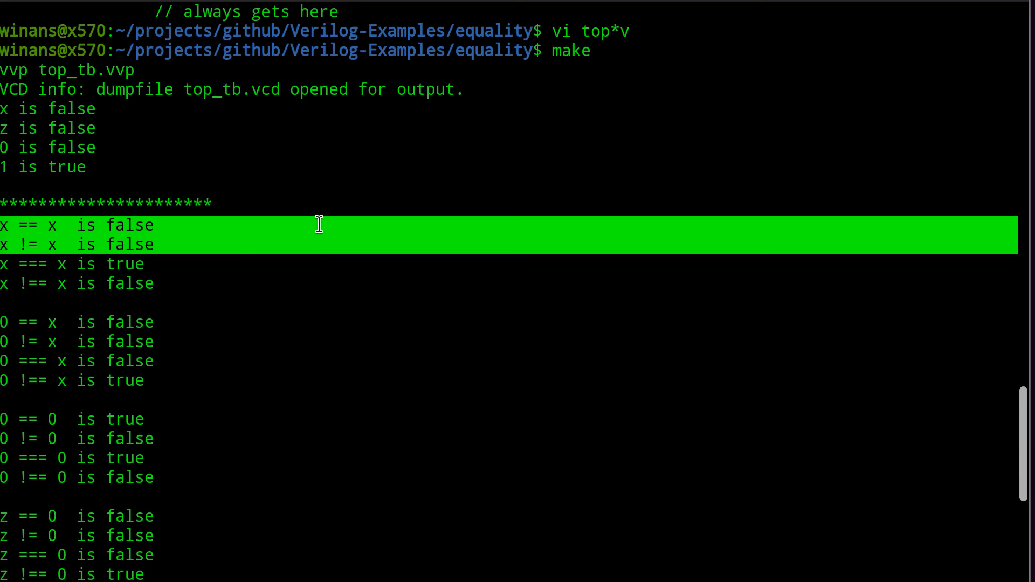
{"action": "mouse_move", "coordinate": [330, 240]}
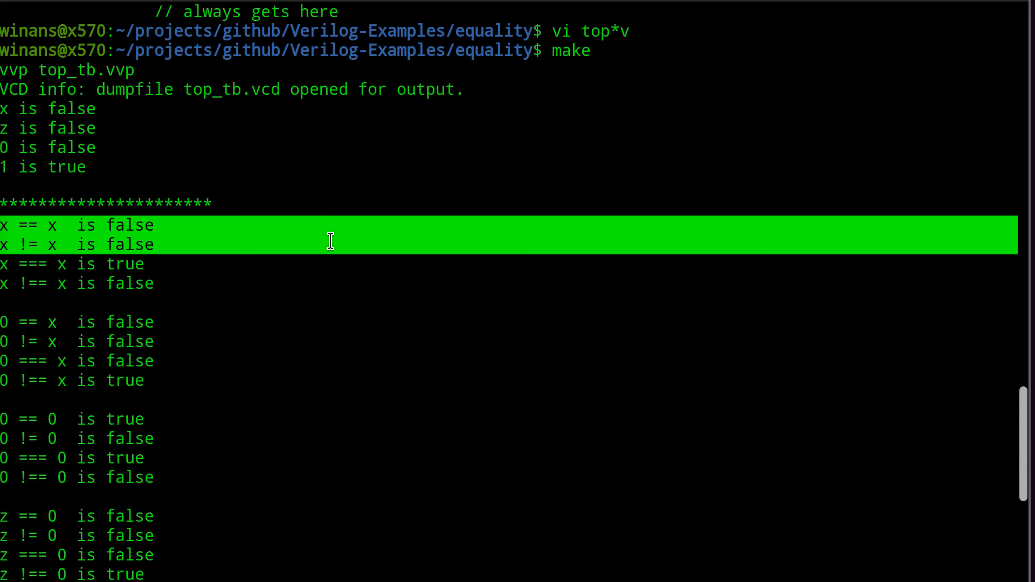